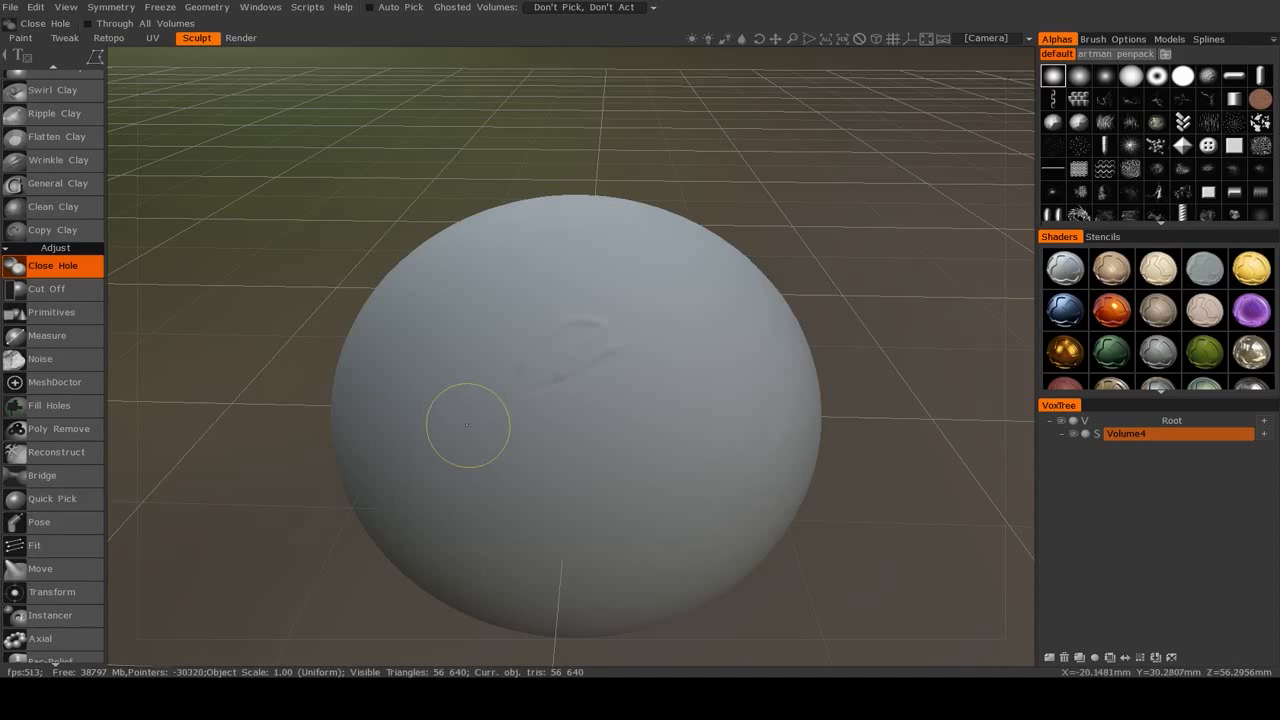
mouse_move(50, 312)
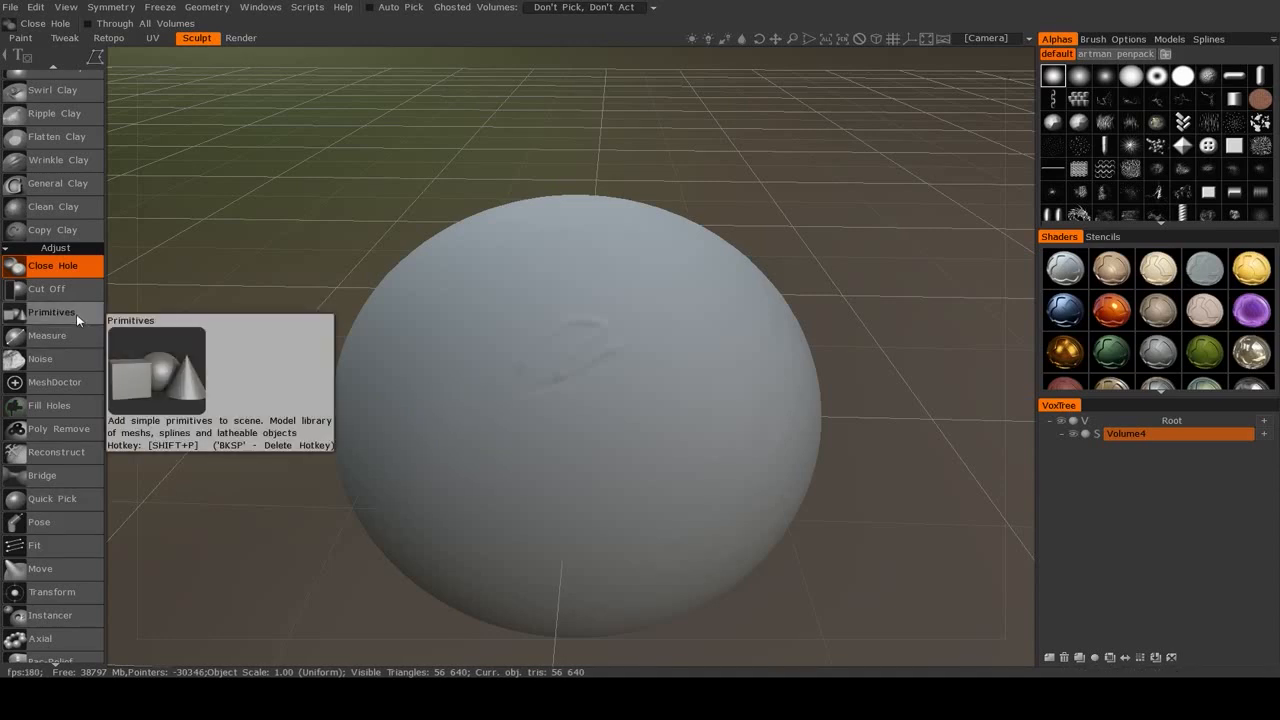
mouse_move(48, 288)
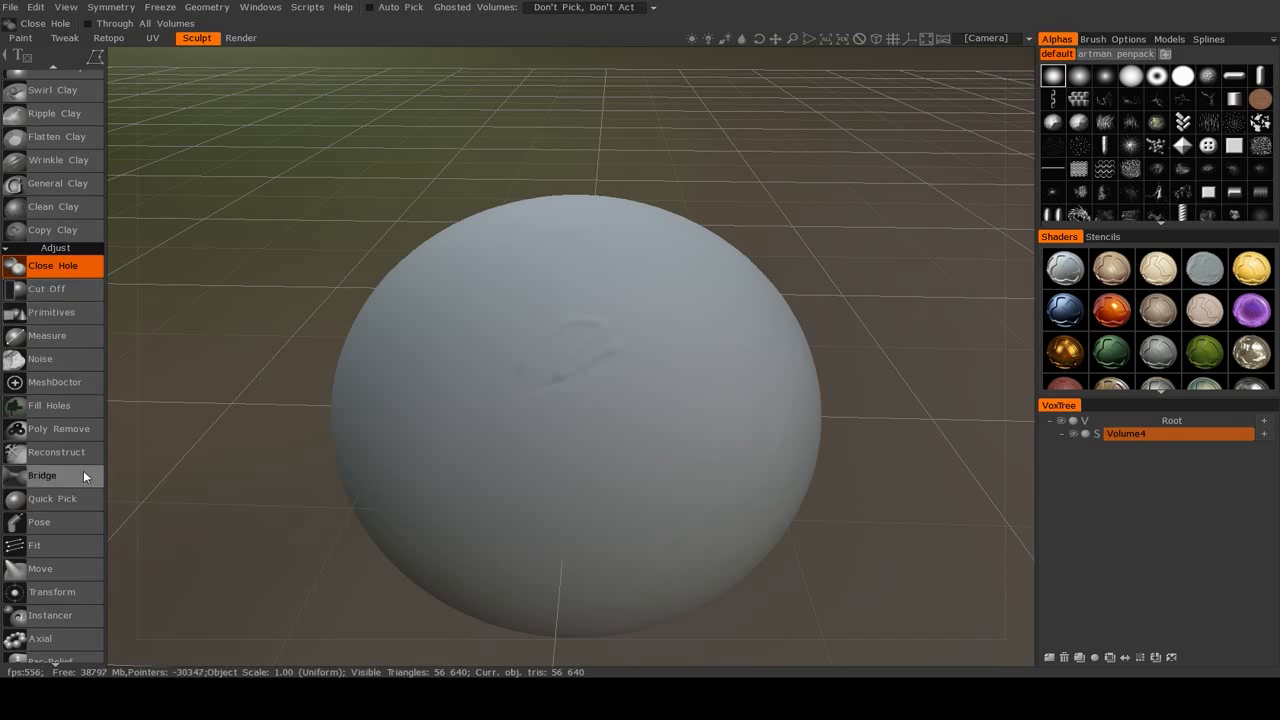
mouse_move(80, 288)
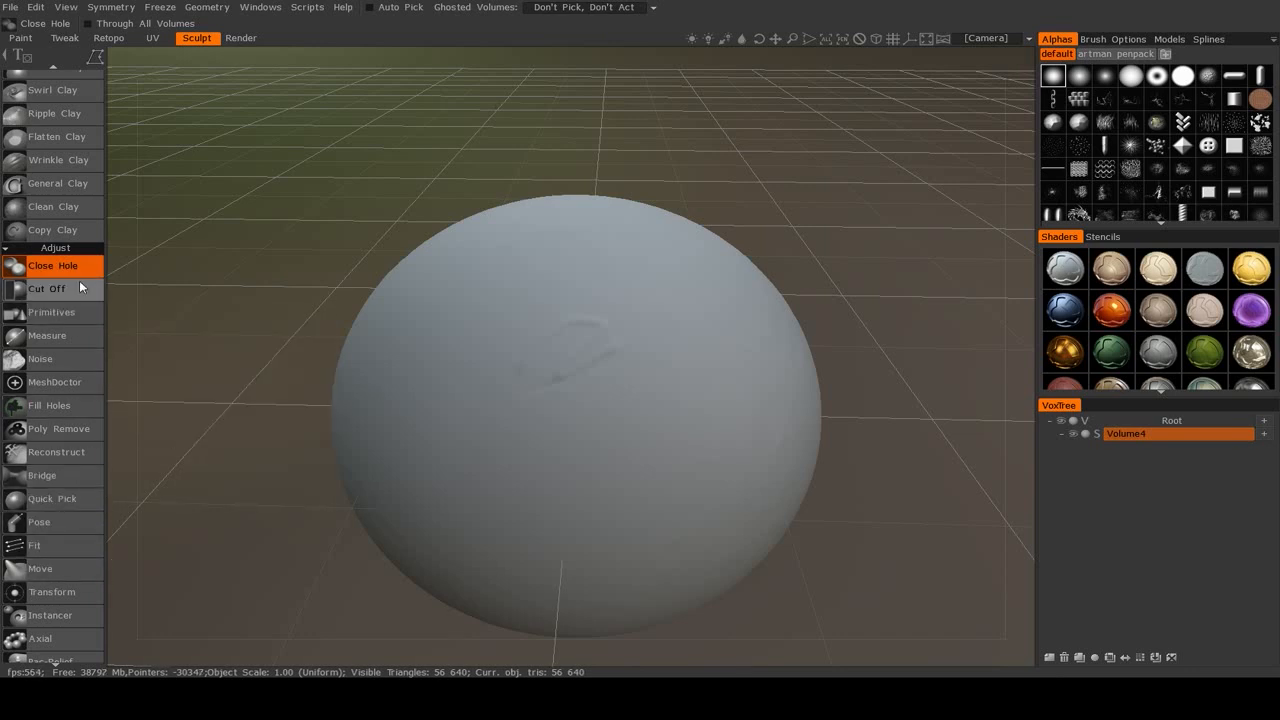
mouse_move(510, 368)
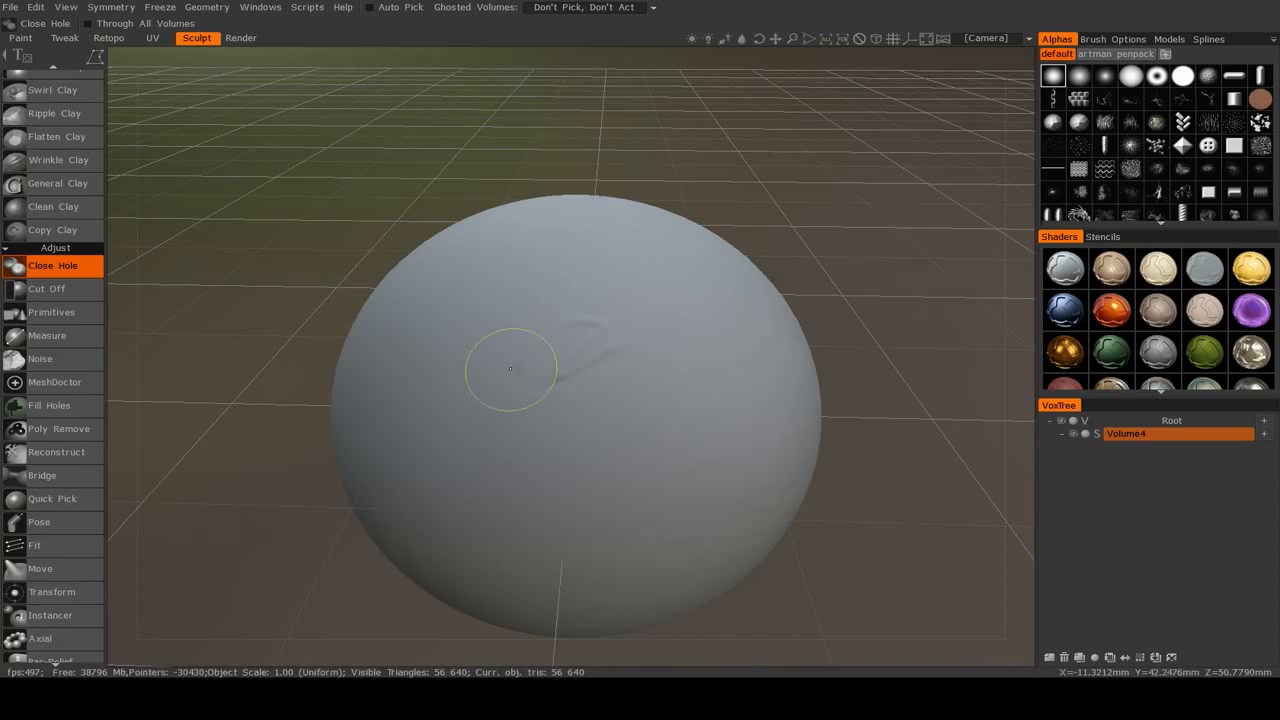
mouse_move(48, 336)
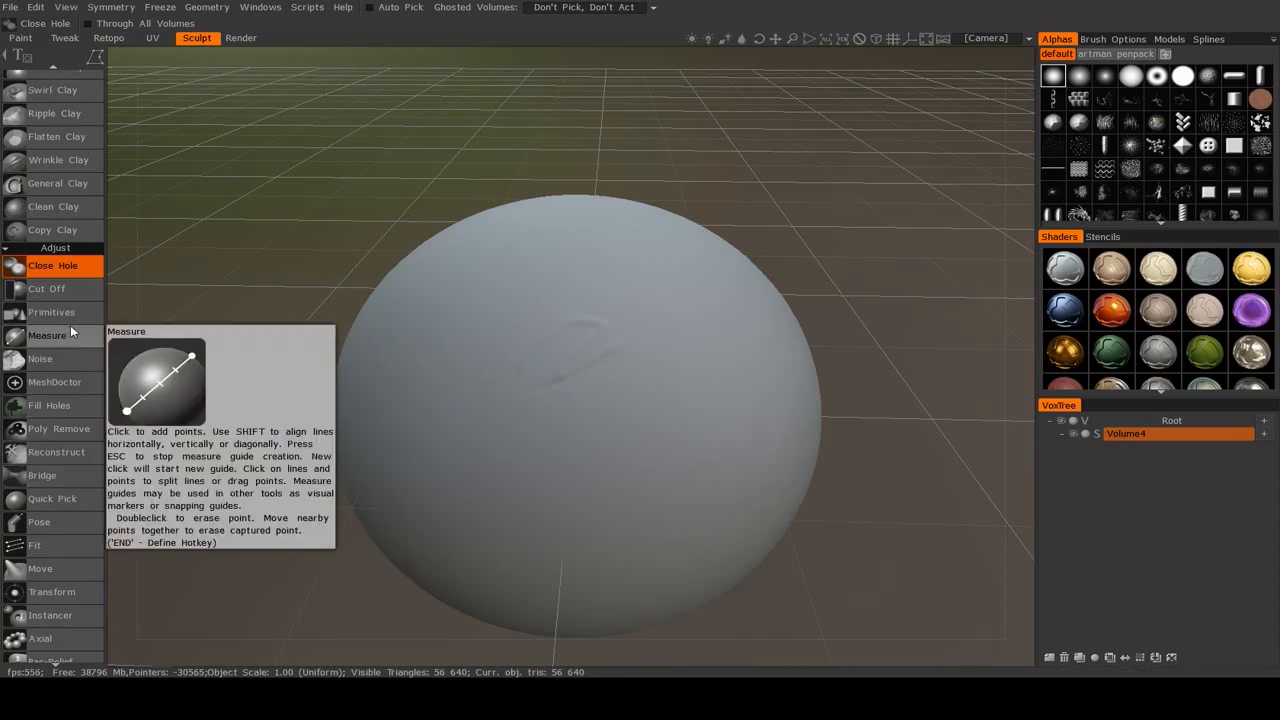
mouse_move(48, 288)
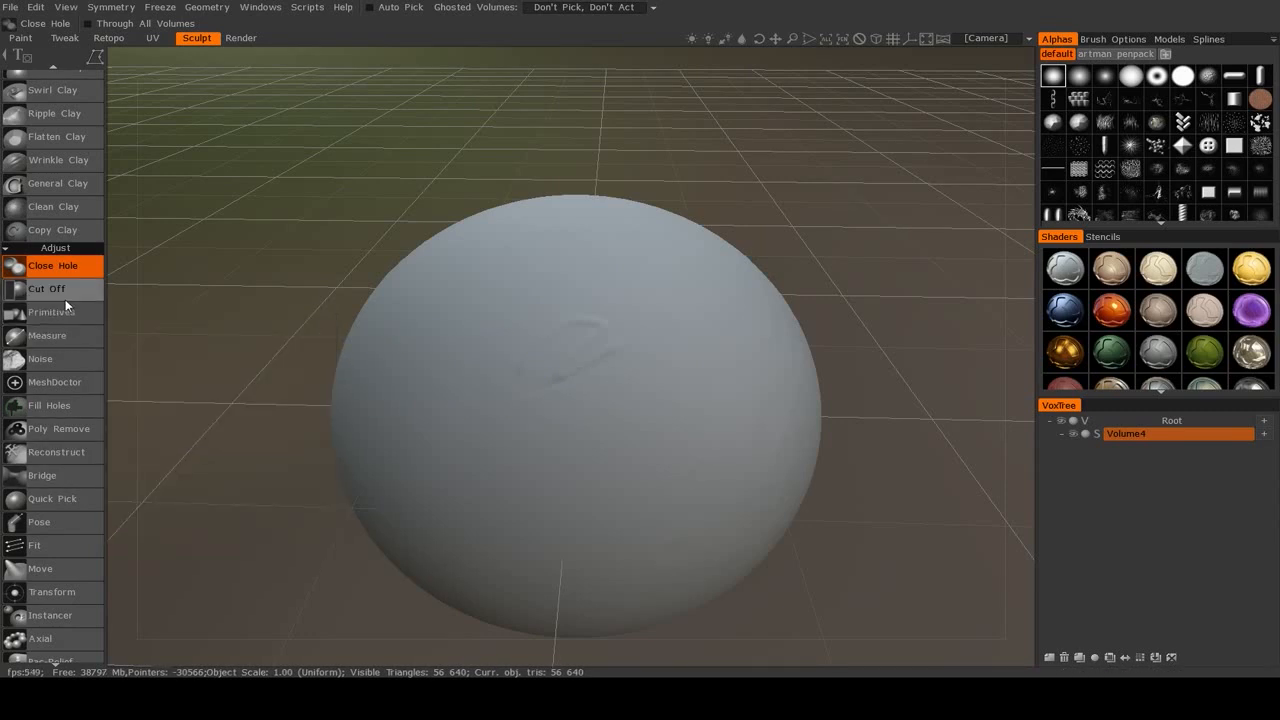
mouse_move(48, 288)
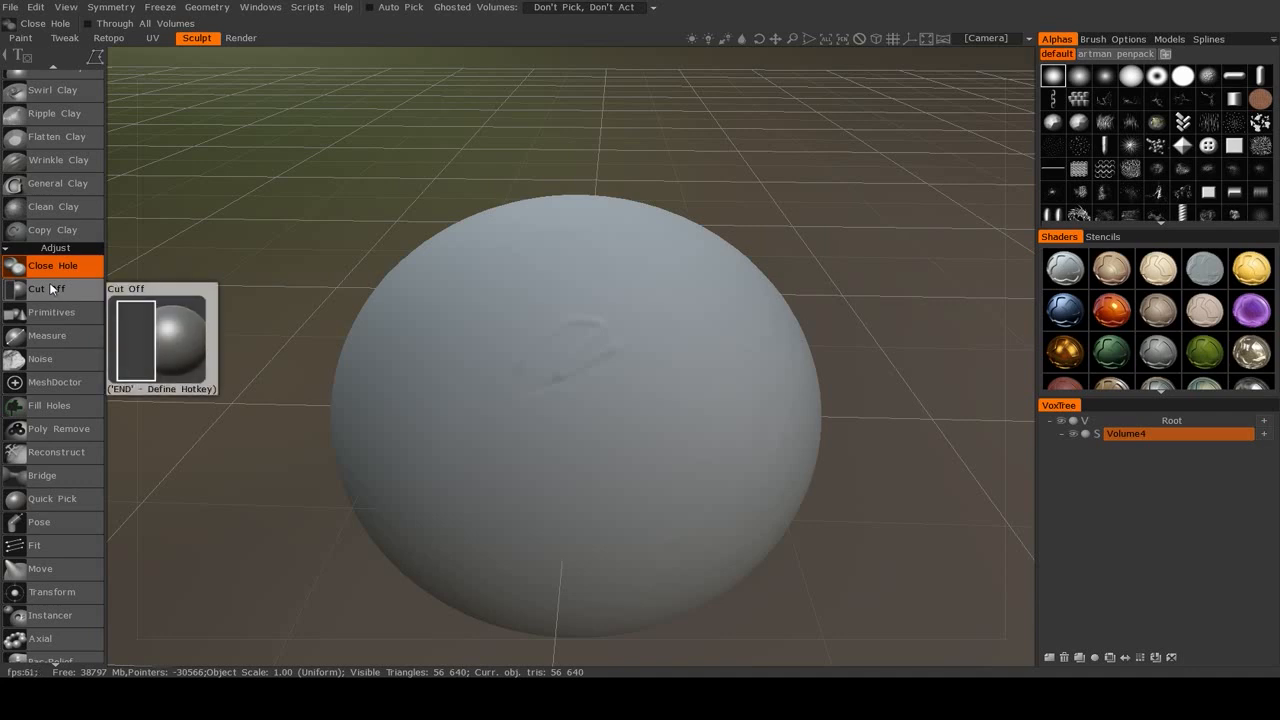
mouse_move(64, 296)
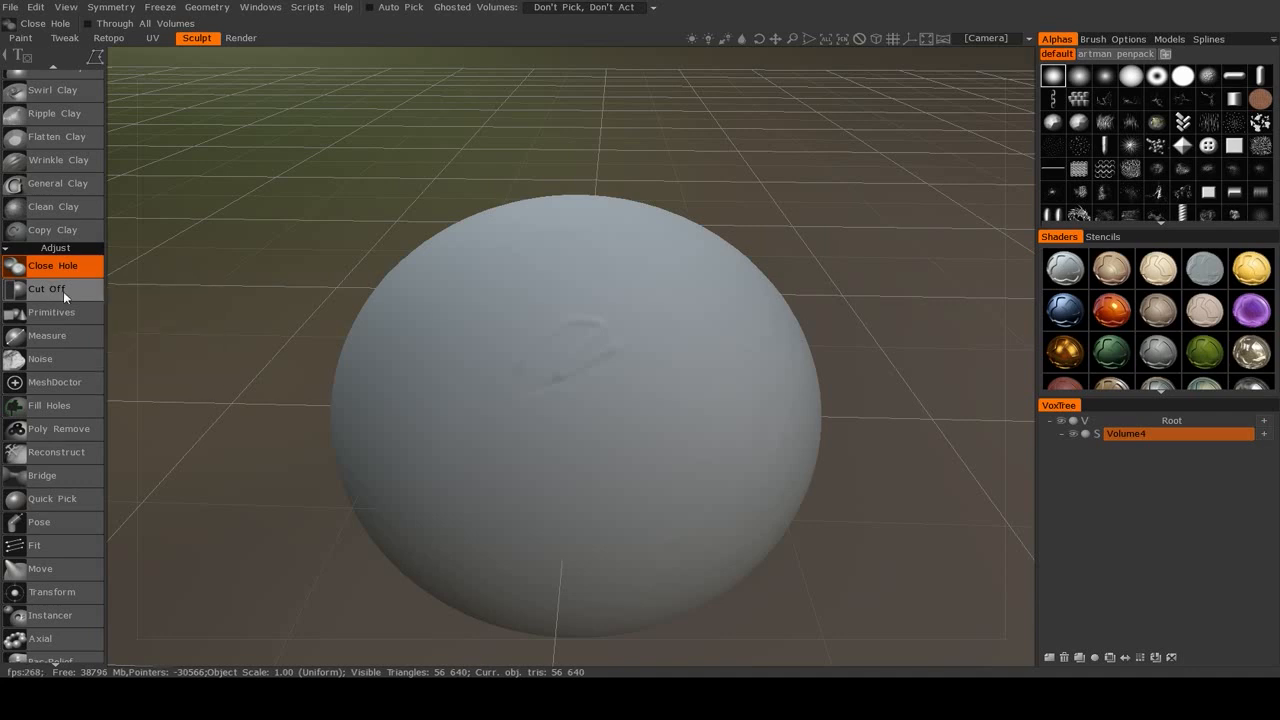
mouse_move(56, 264)
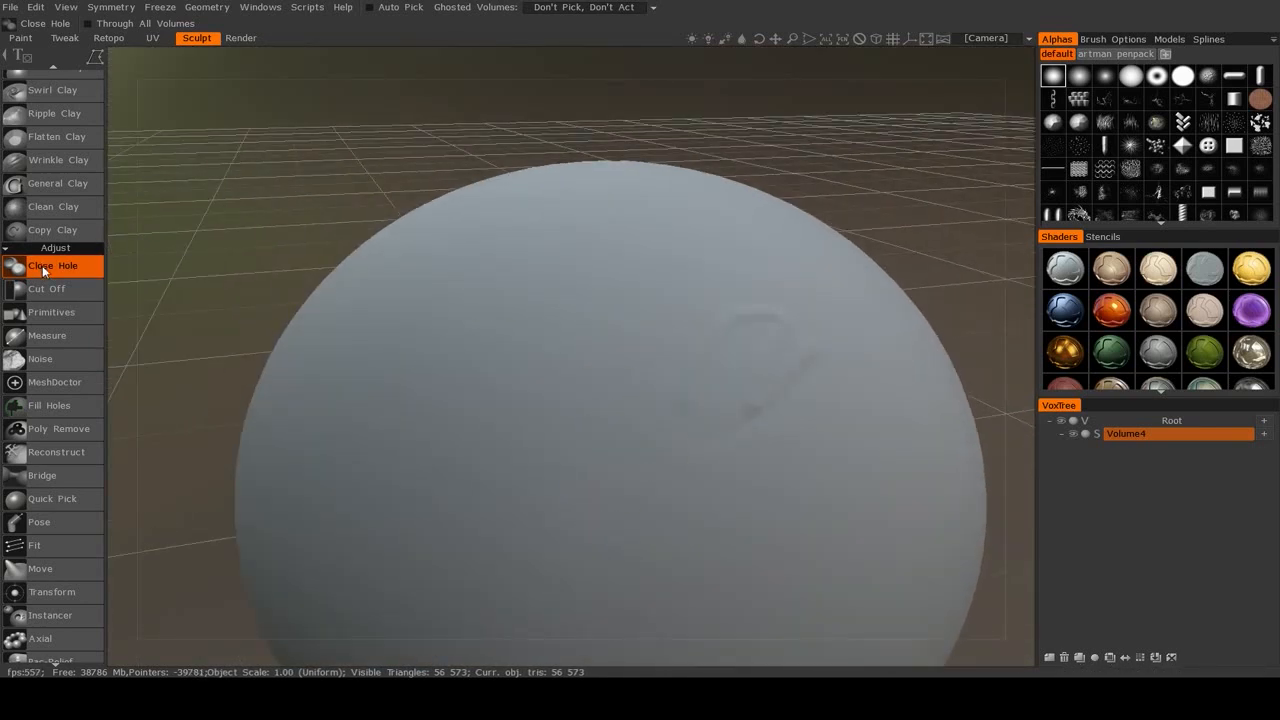
mouse_move(48, 358)
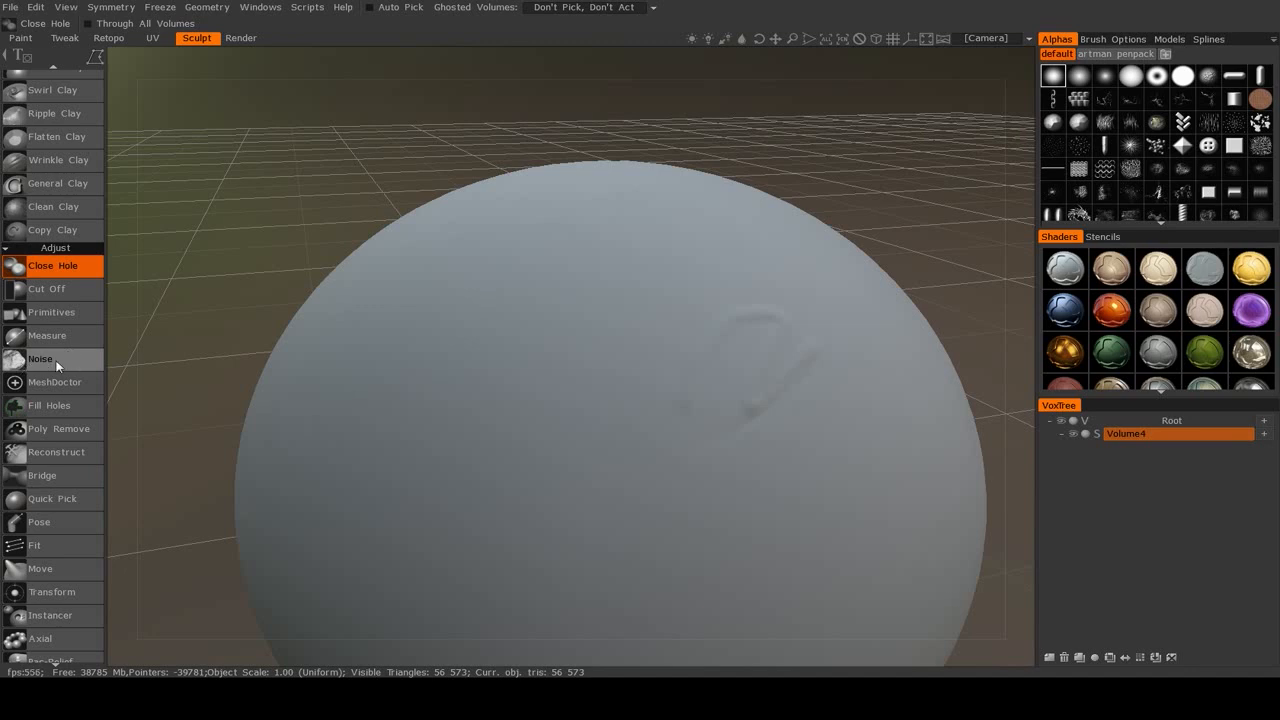
mouse_move(42, 360)
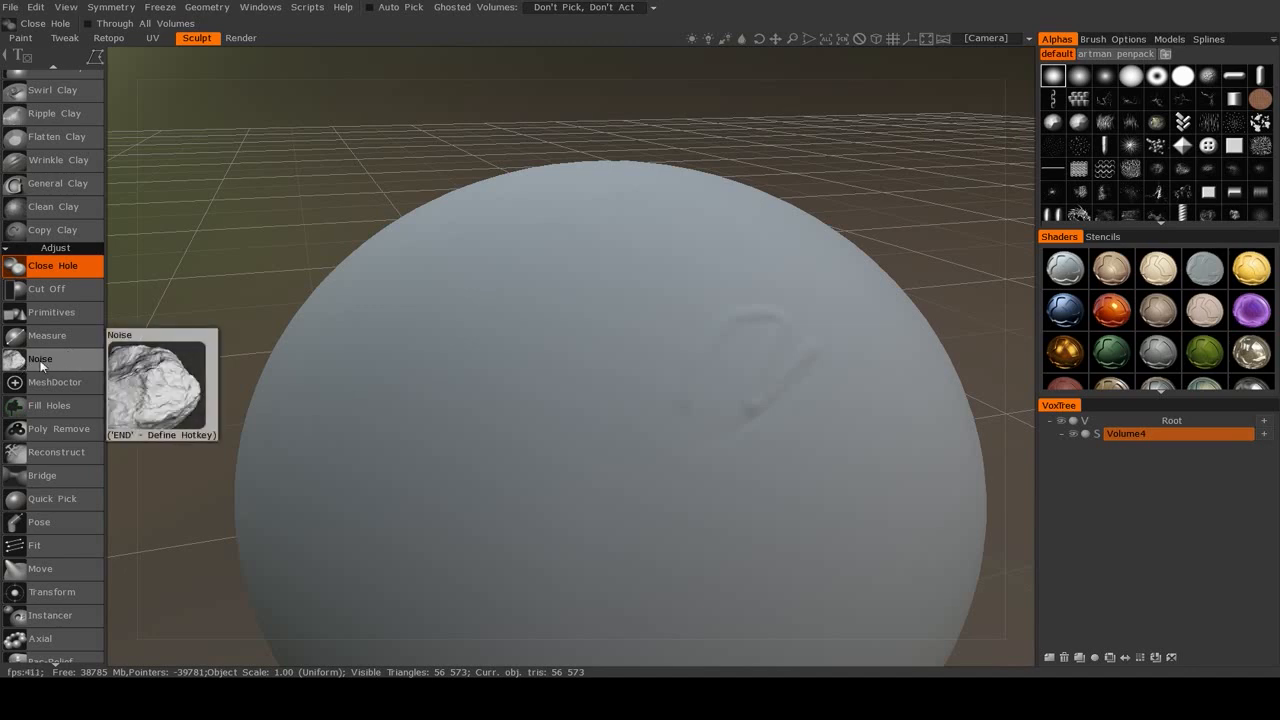
mouse_move(44, 382)
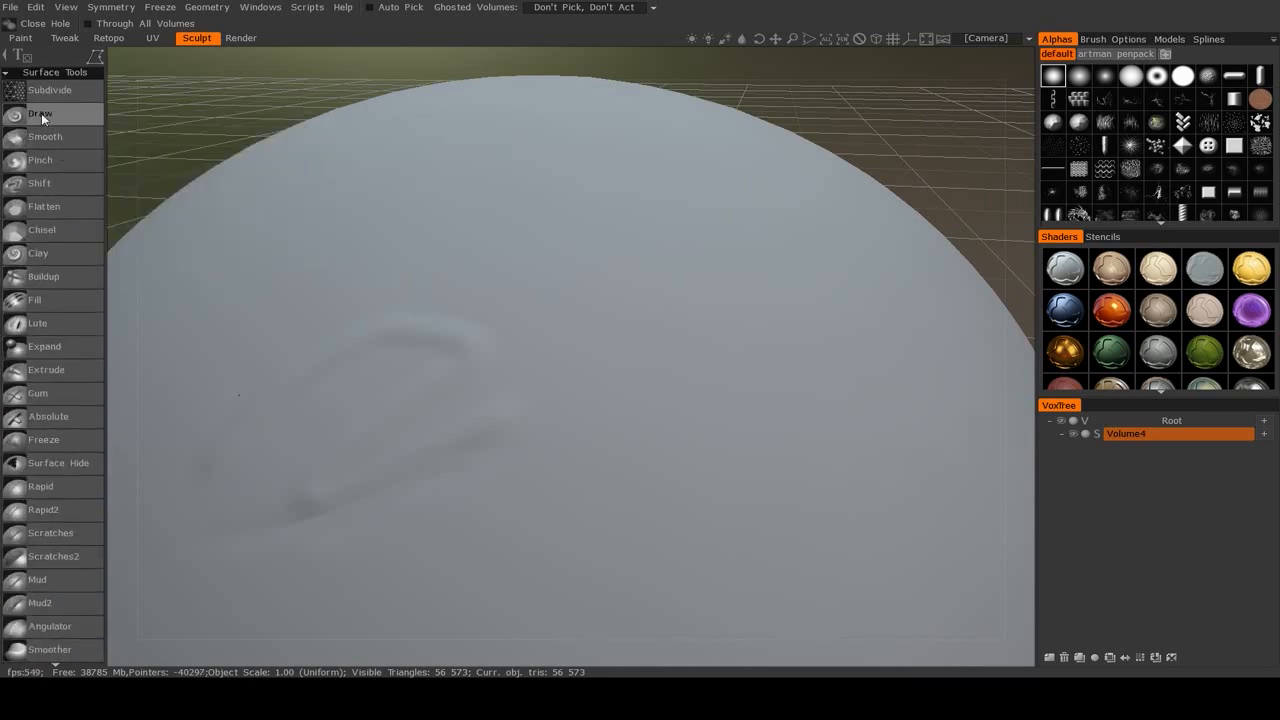
Gouge a deep distorted hole into the sphere with the surface Draw brush
left_click(40, 112)
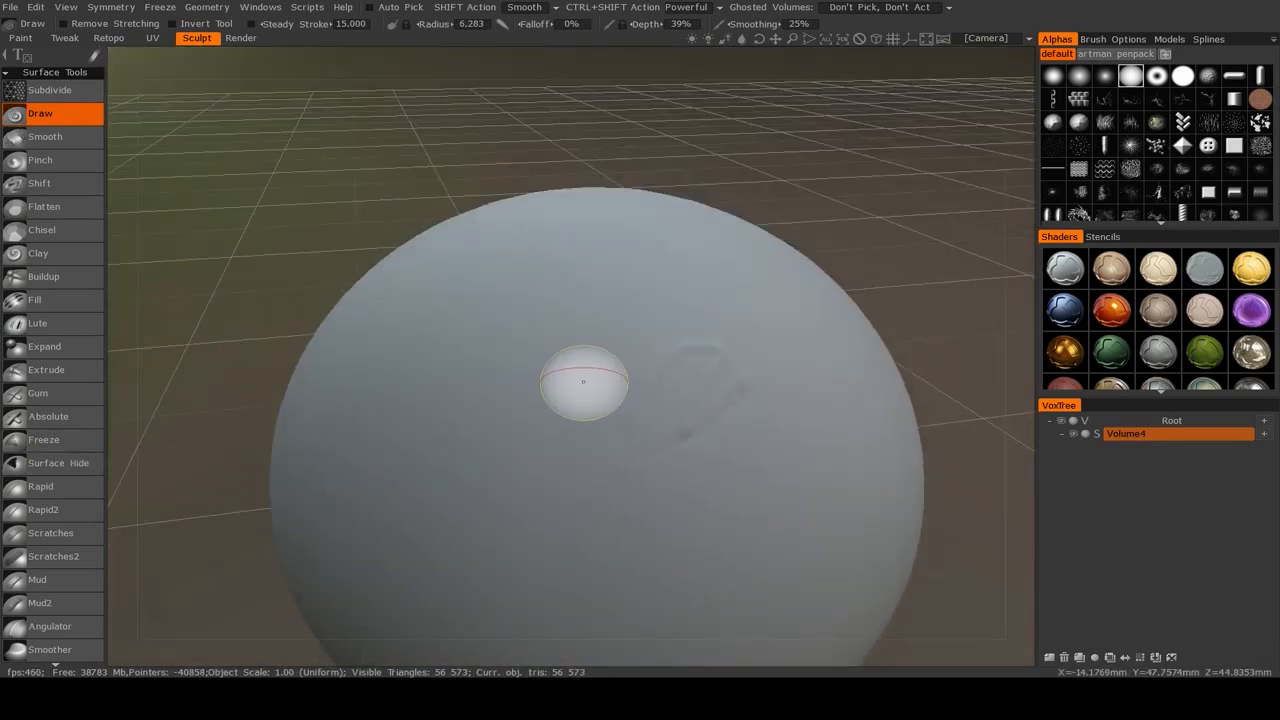
left_click_drag(584, 380, 680, 400)
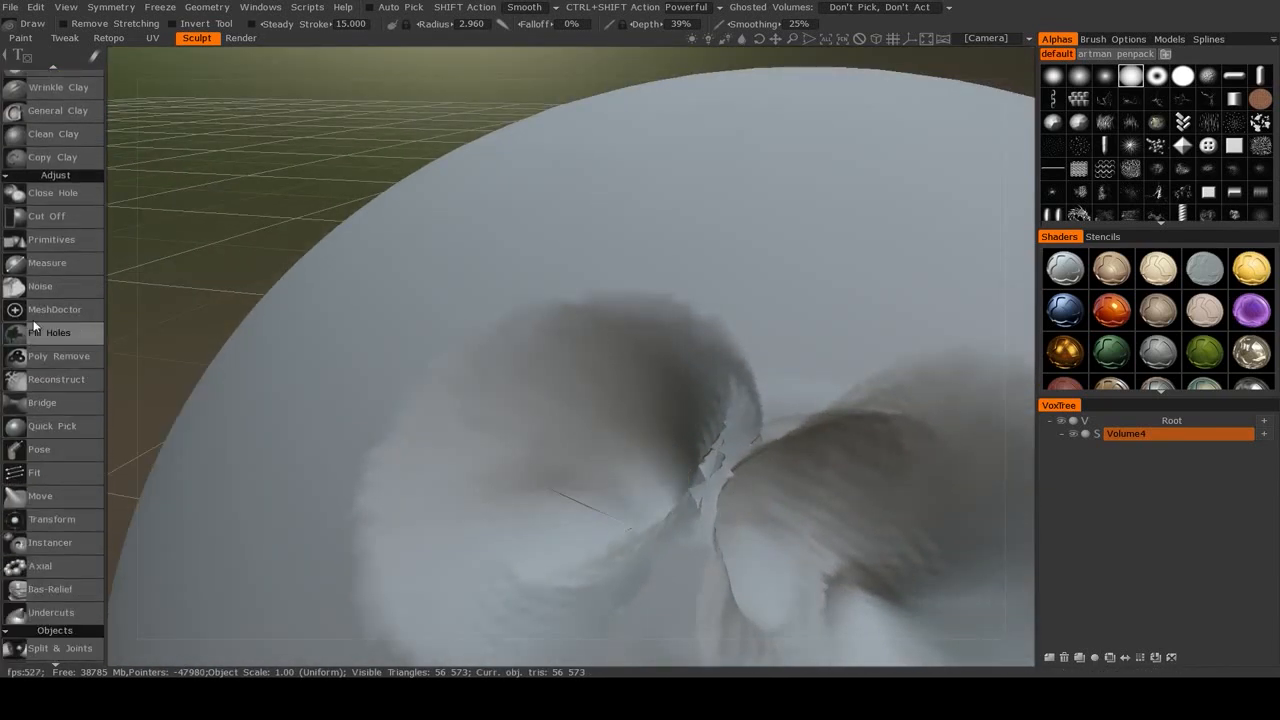
Run MeshDoctor on the damaged sphere with ValenceFix, FlippedFaces, smallParts and selfIntersects on
left_click(54, 308)
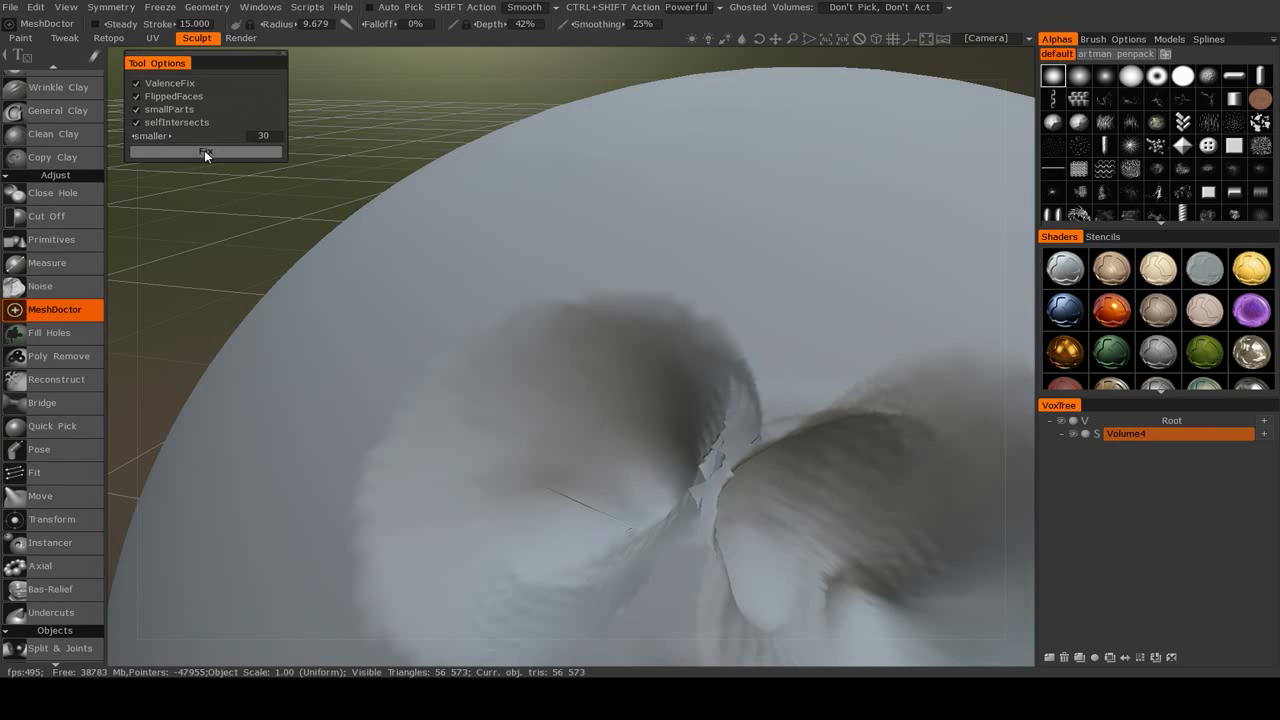
left_click(204, 152)
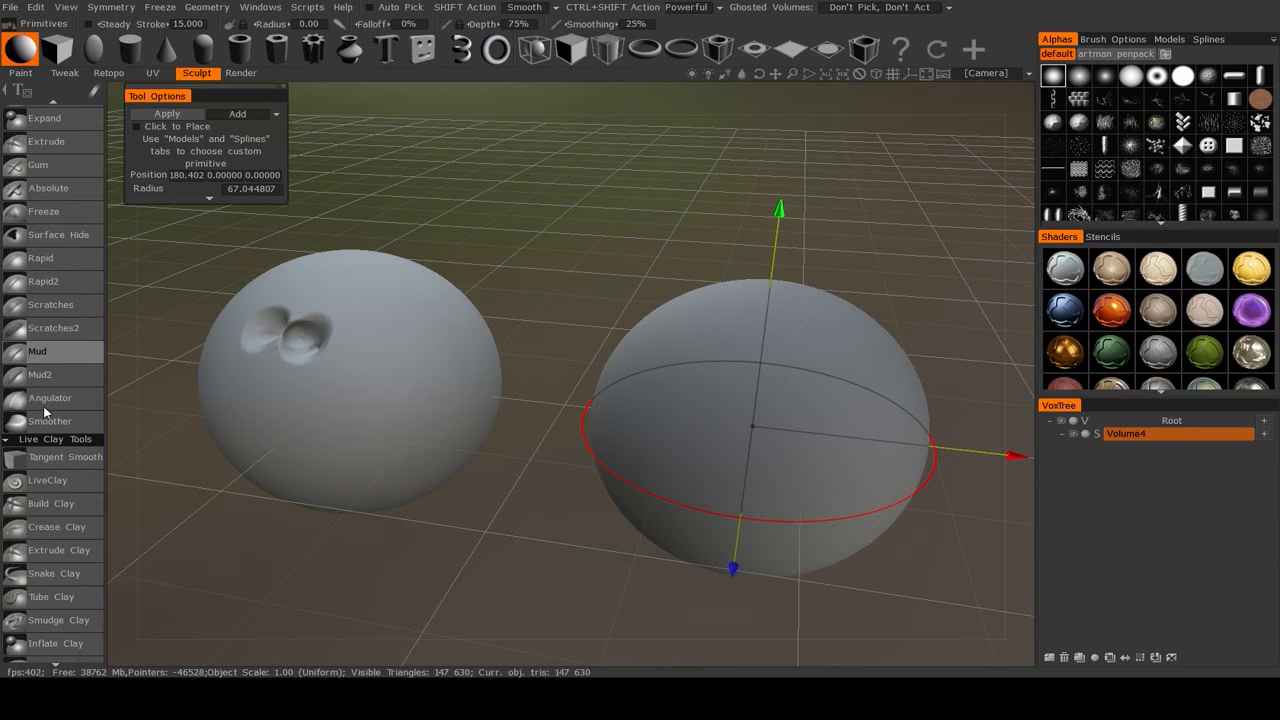
Scroll the view while placing a second sphere primitive beside the first
scroll("down", 3)
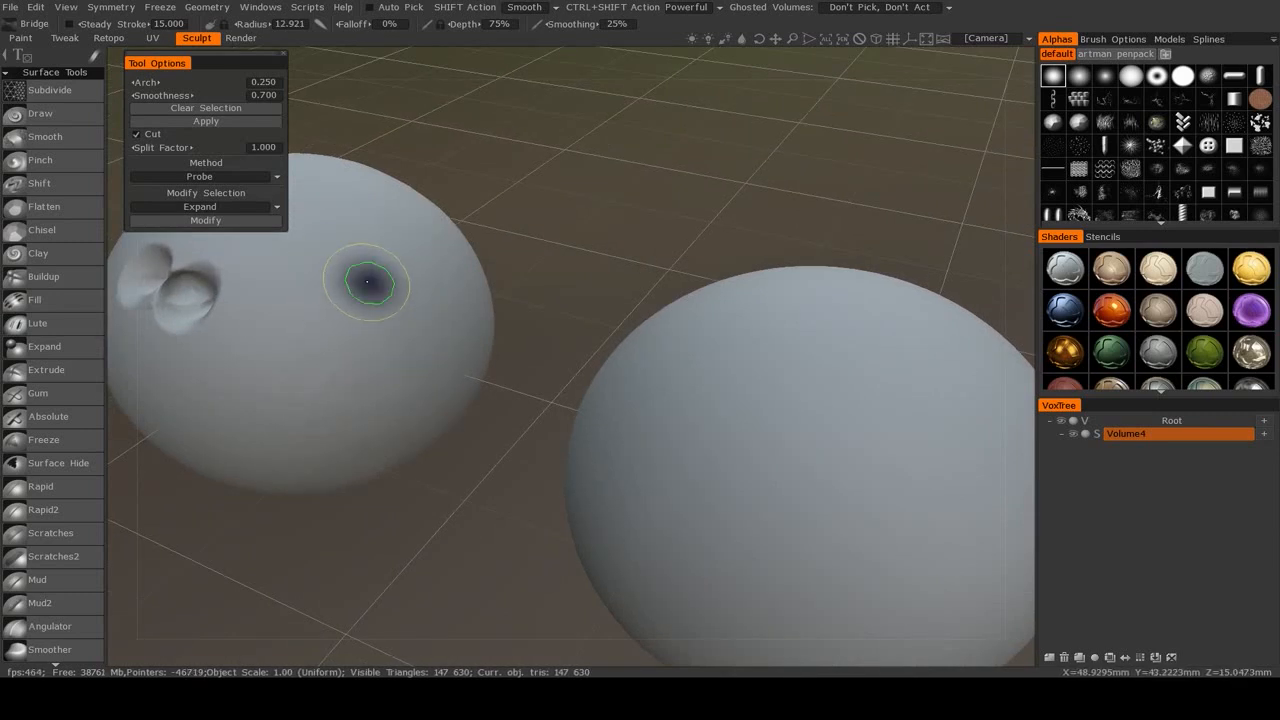
Paint a bridge end patch on each sphere's facing side and try connecting them
left_click_drag(368, 284, 340, 300)
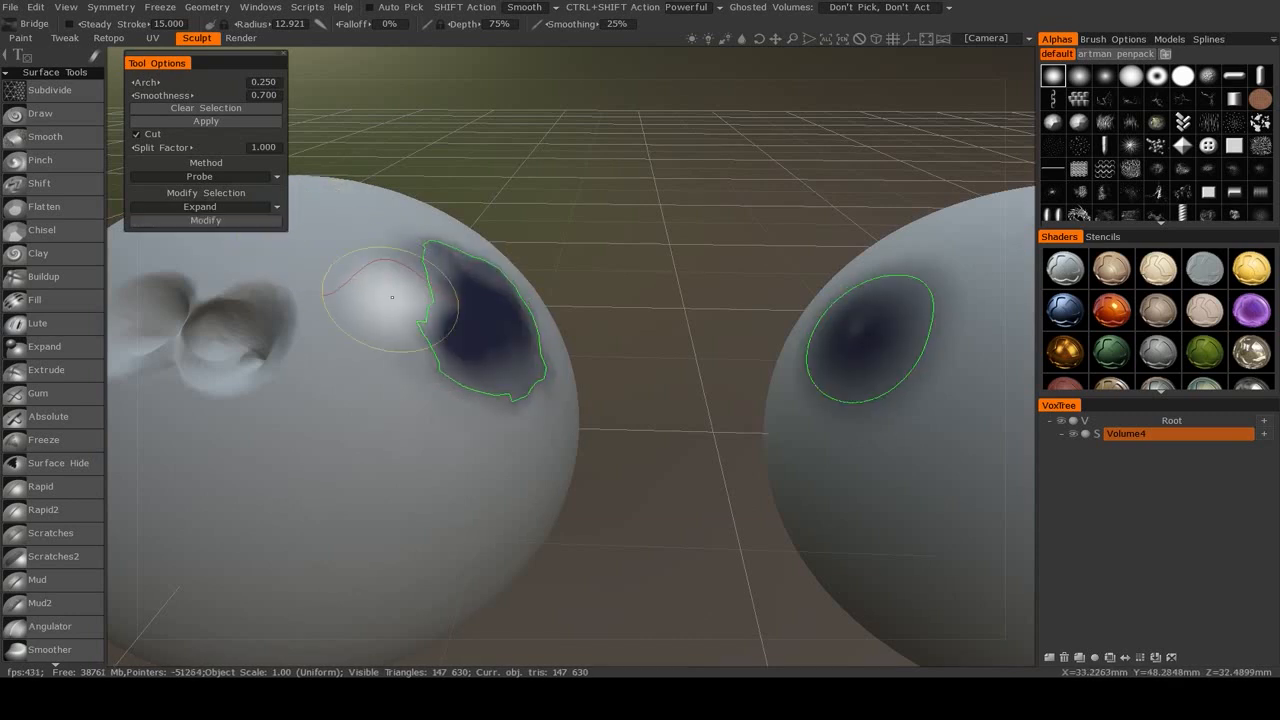
left_click(204, 122)
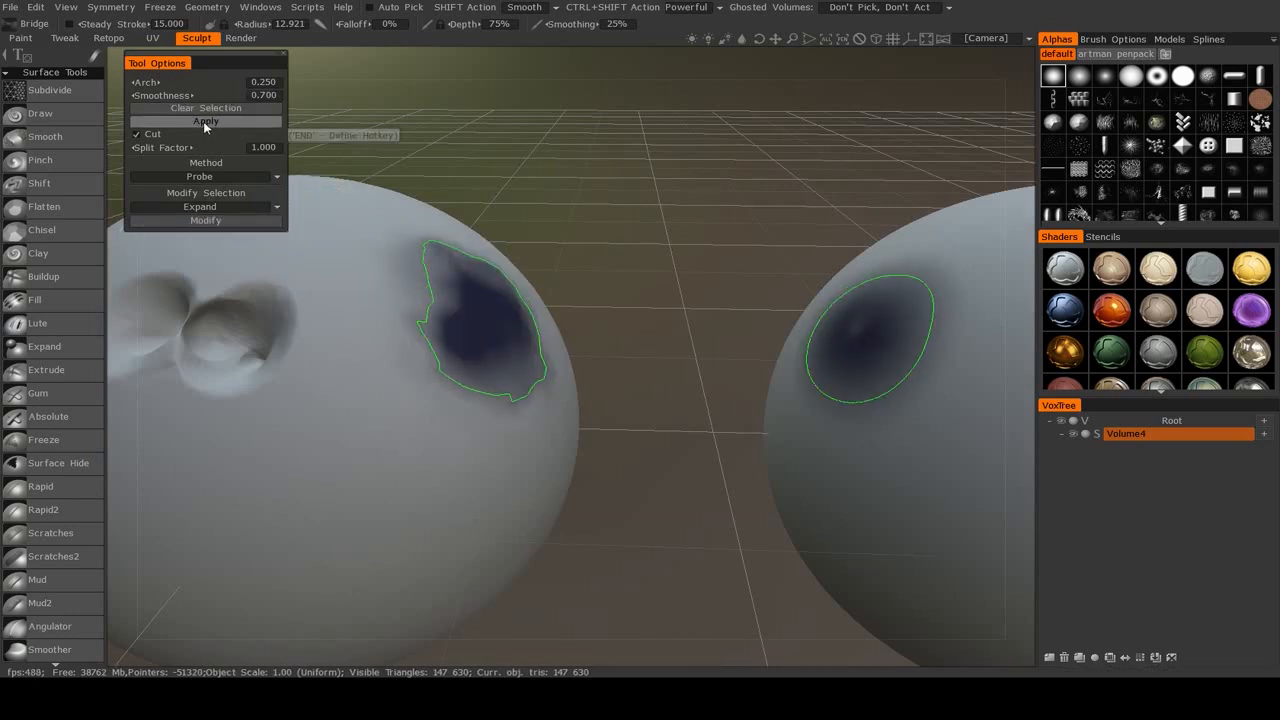
left_click(204, 122)
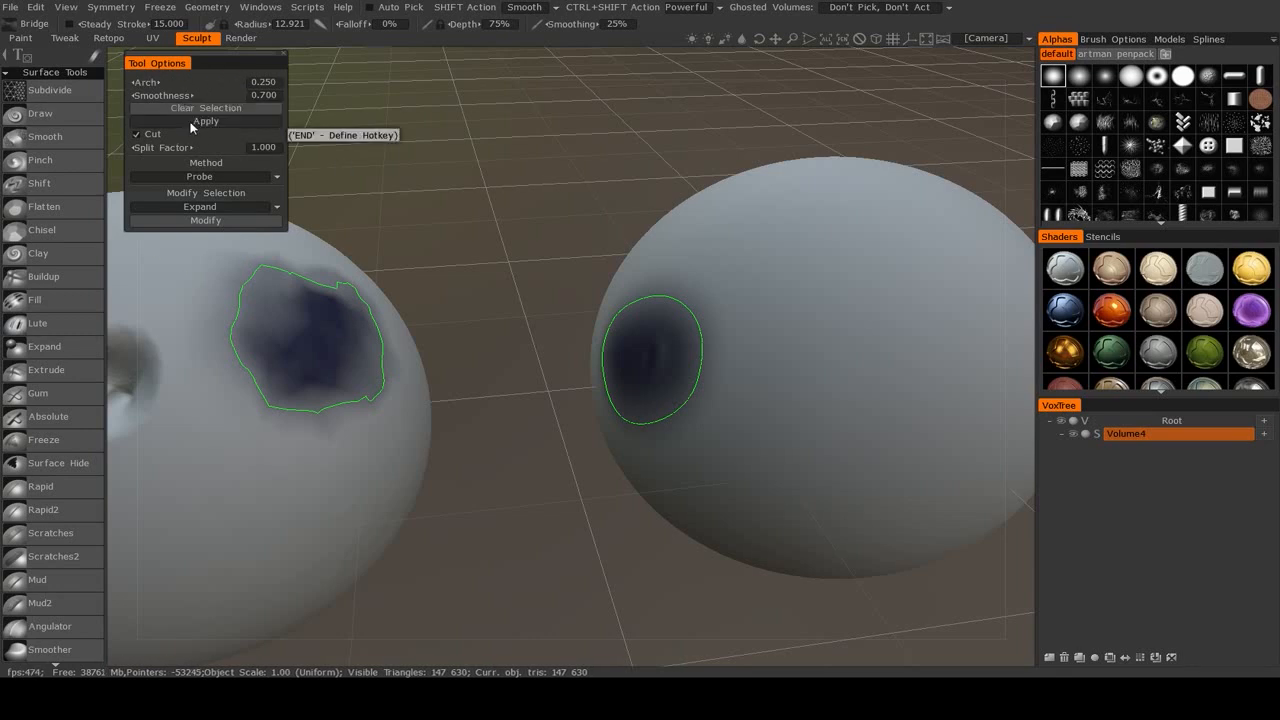
Set the bridge Arch to 1.0 and build the arched bridge between the spheres
left_click(204, 122)
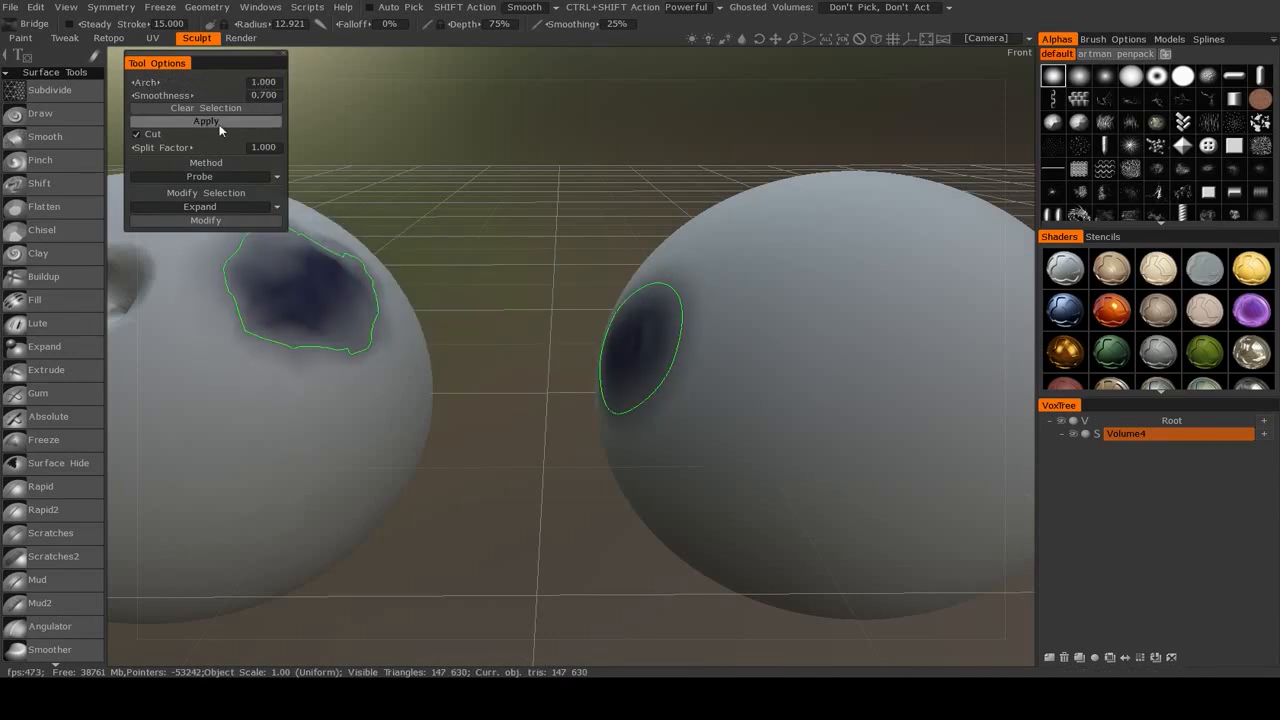
left_click(204, 122)
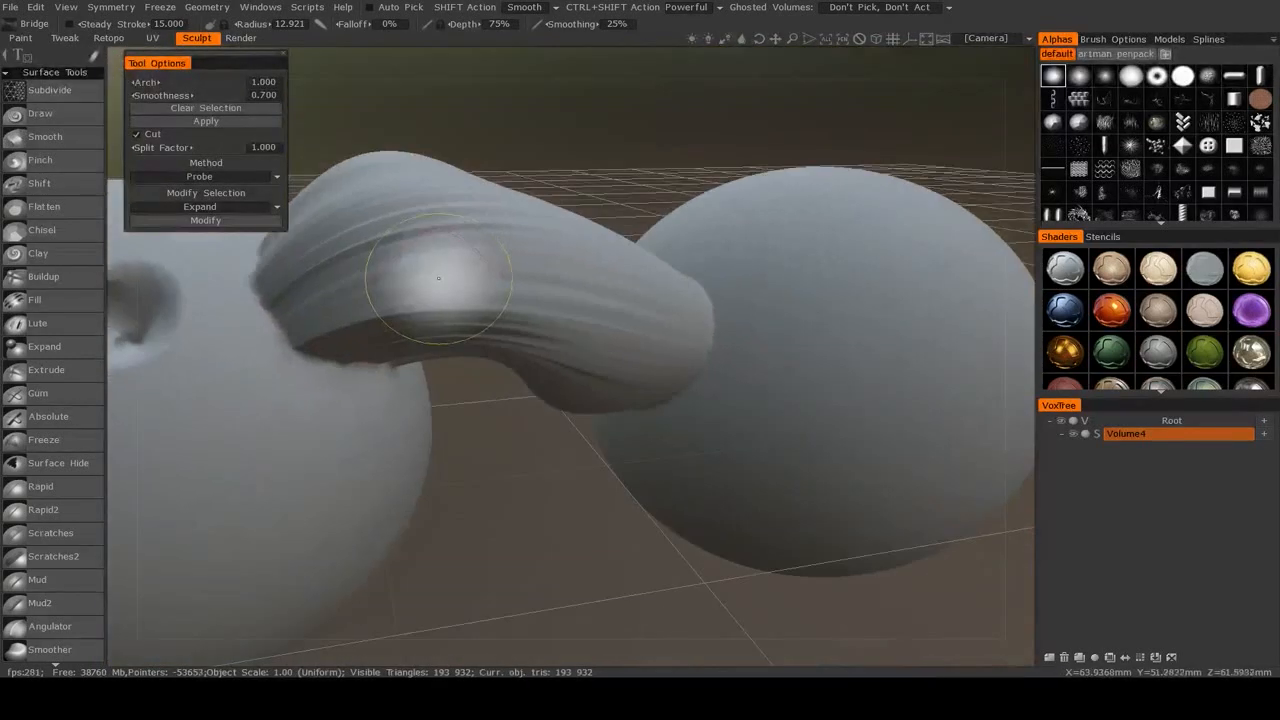
left_click(200, 176)
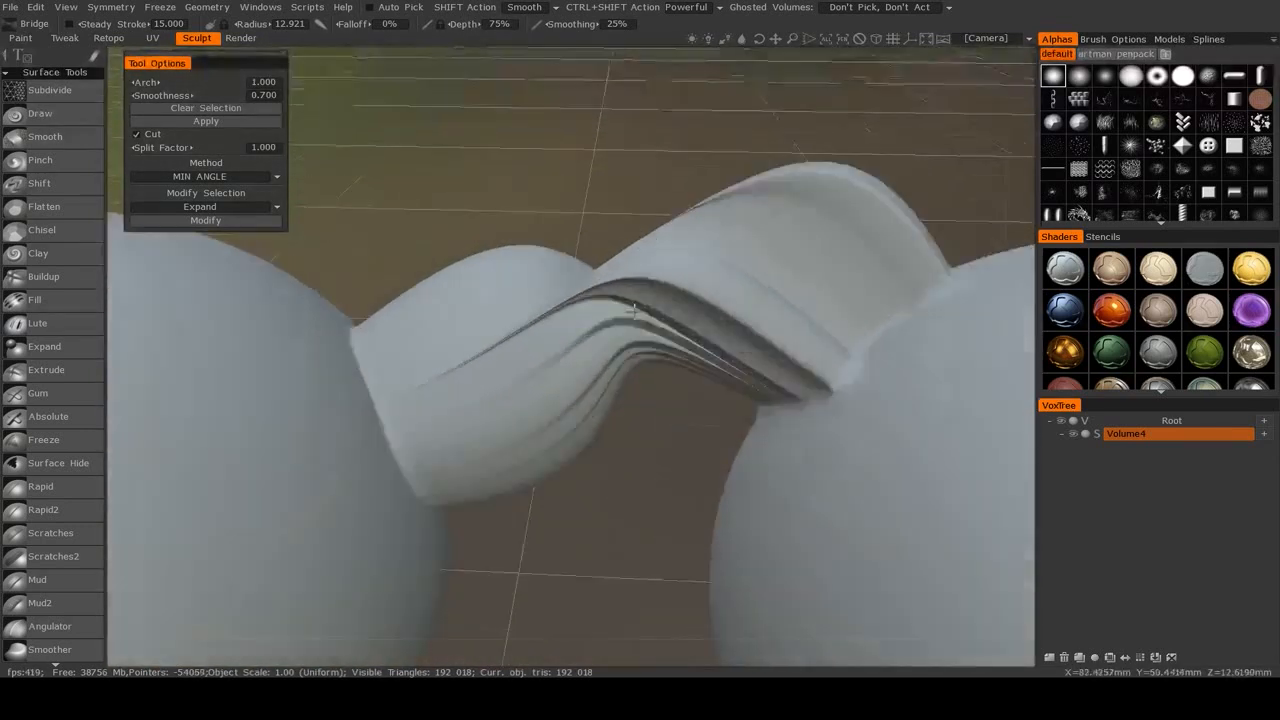
Adjust the bridge Method and rebuild the arched tube with Modify
left_click_drag(630, 310, 764, 456)
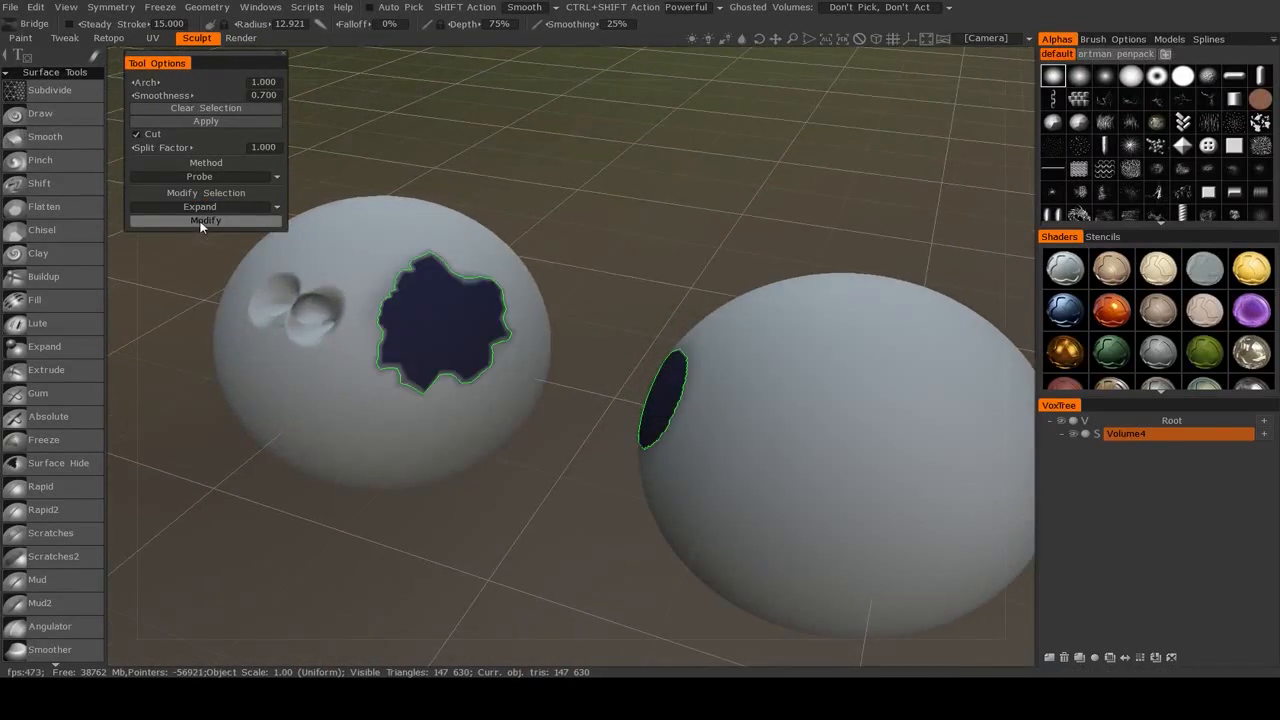
left_click(204, 220)
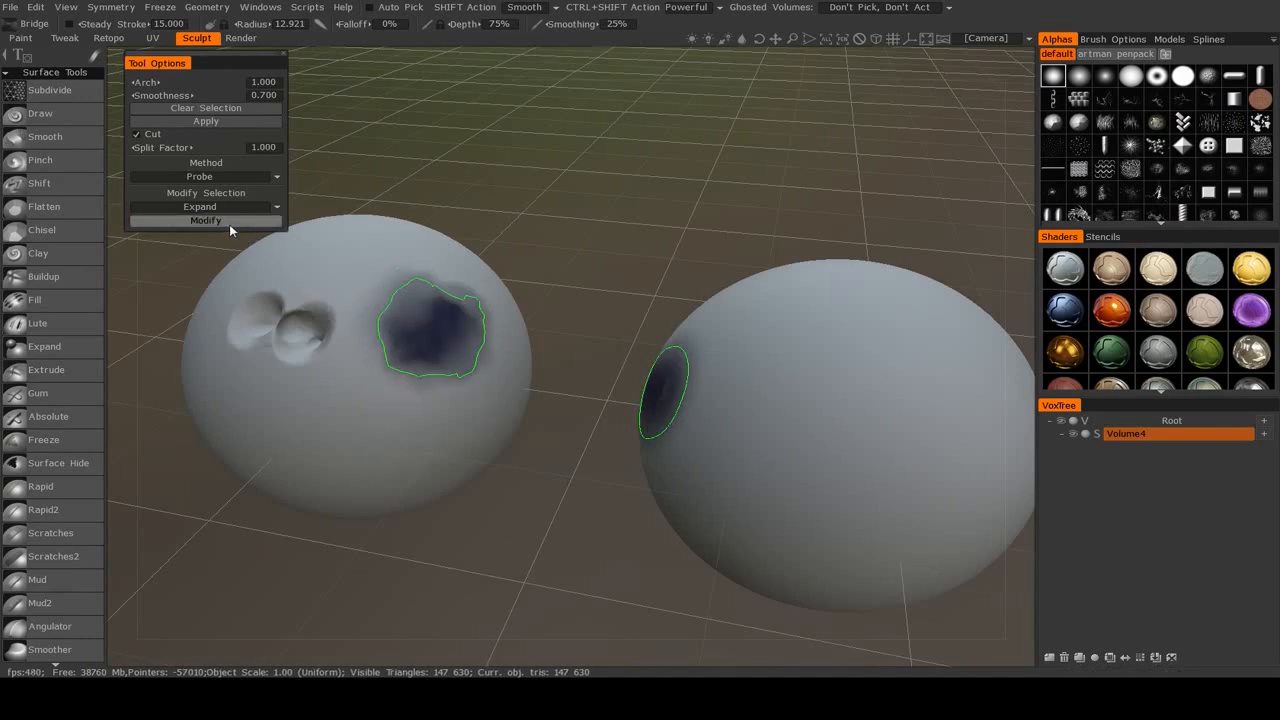
left_click(206, 220)
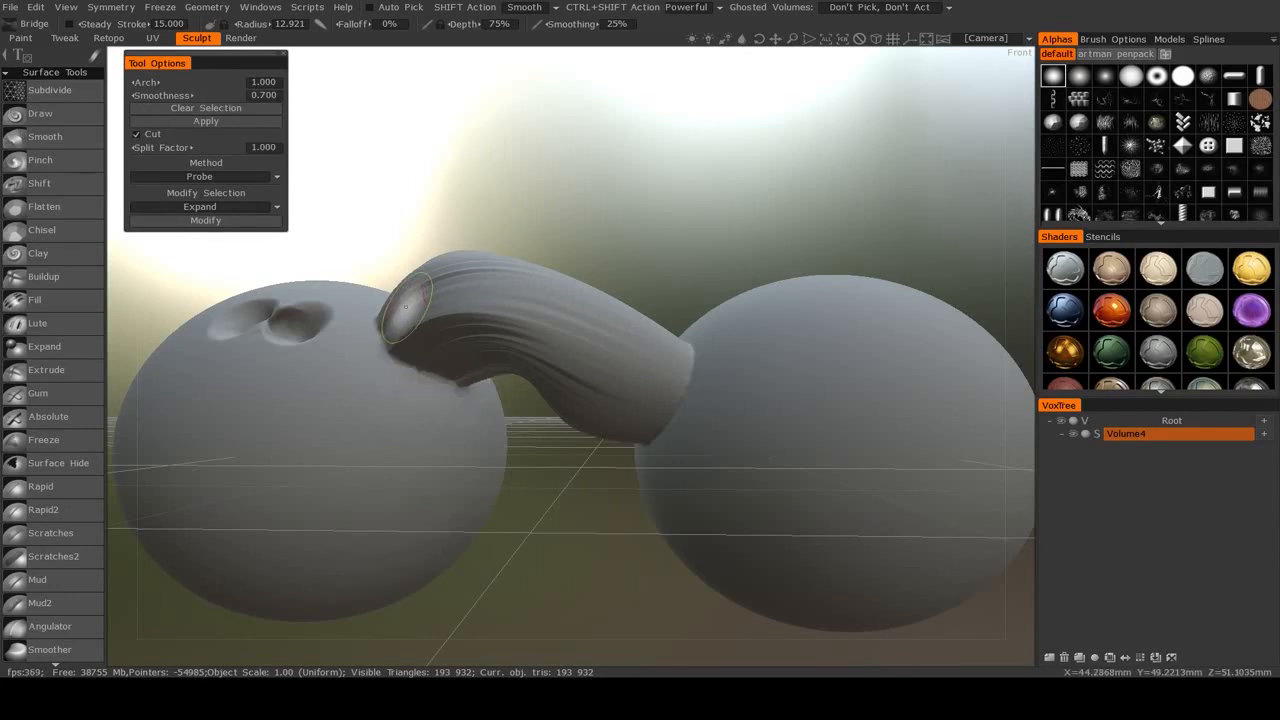
mouse_move(680, 490)
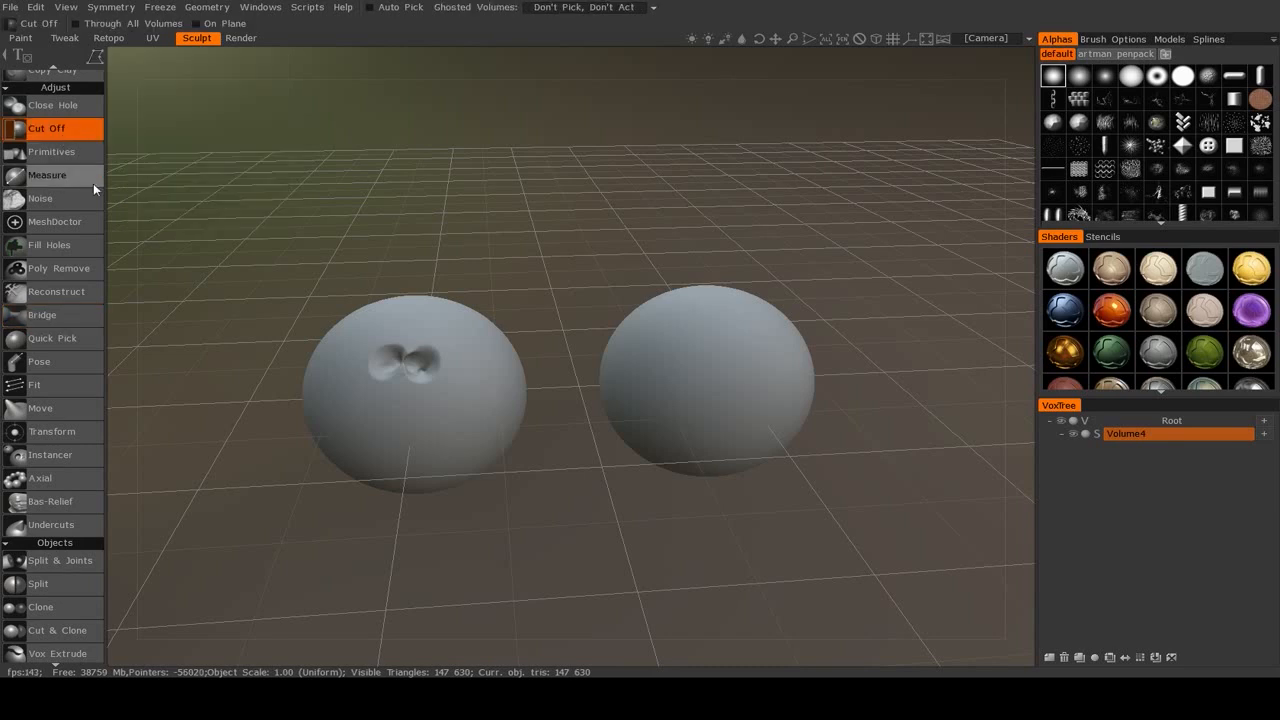
Replace the two bridged spheres with one fresh smooth sphere
left_click(48, 176)
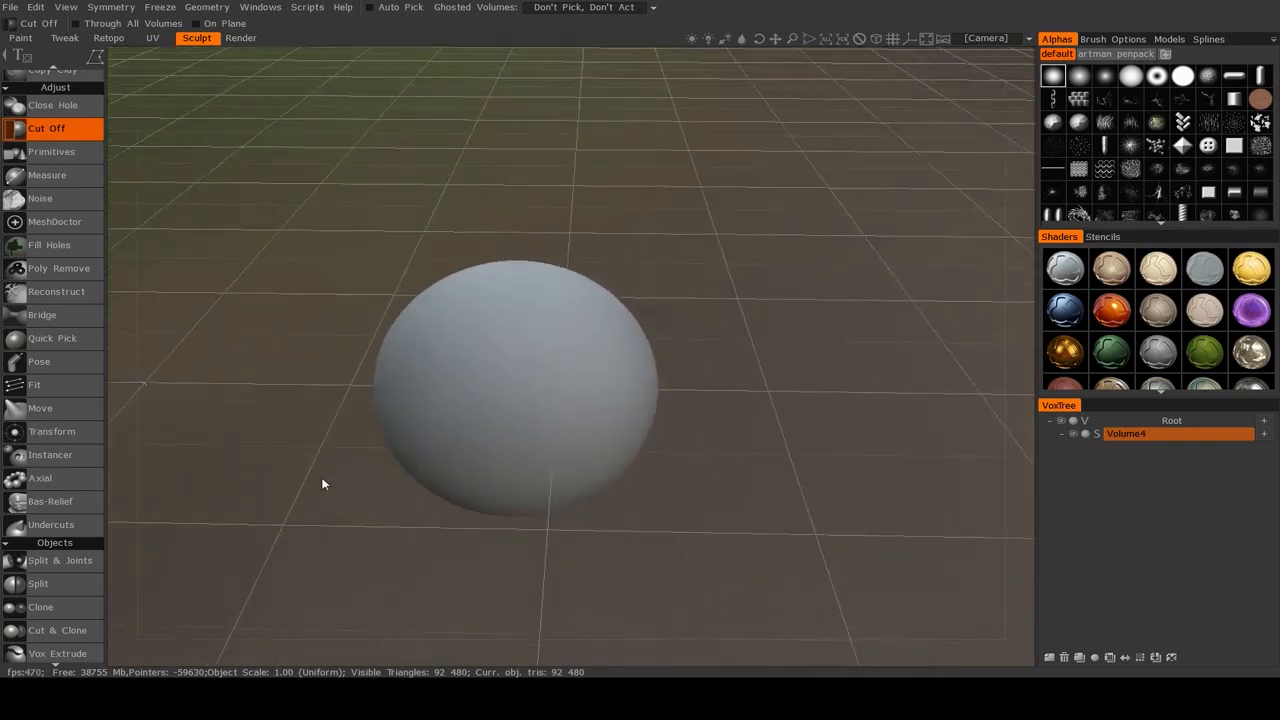
mouse_move(40, 198)
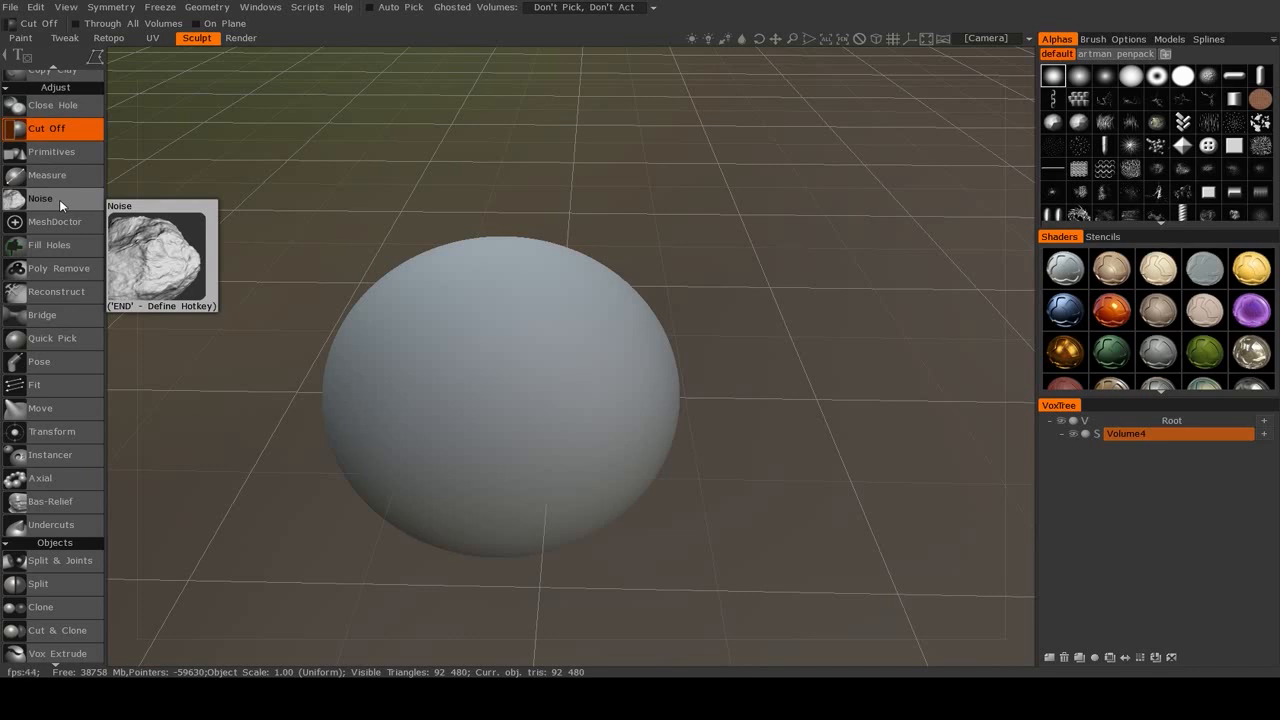
Apply realtime Noise to the sphere with Characteristic Size 85.991 and Sharpness 0.850
left_click(40, 198)
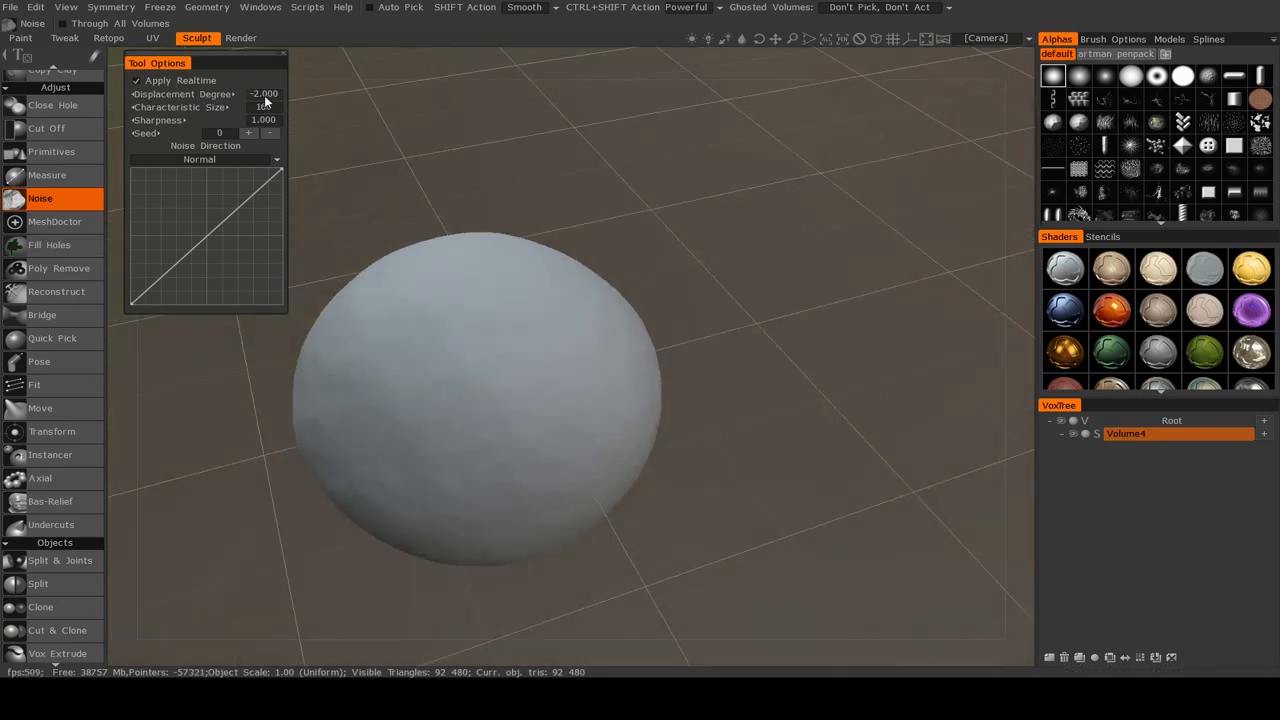
left_click(264, 94)
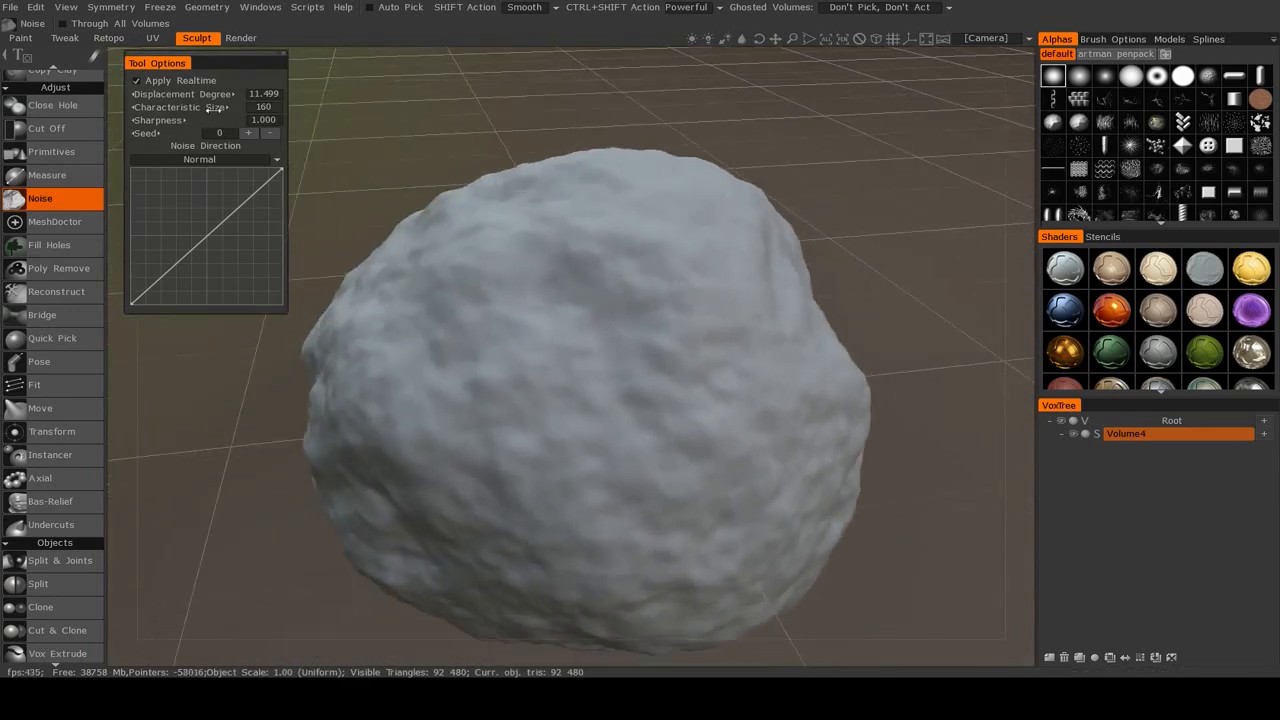
left_click_drag(230, 108, 196, 108)
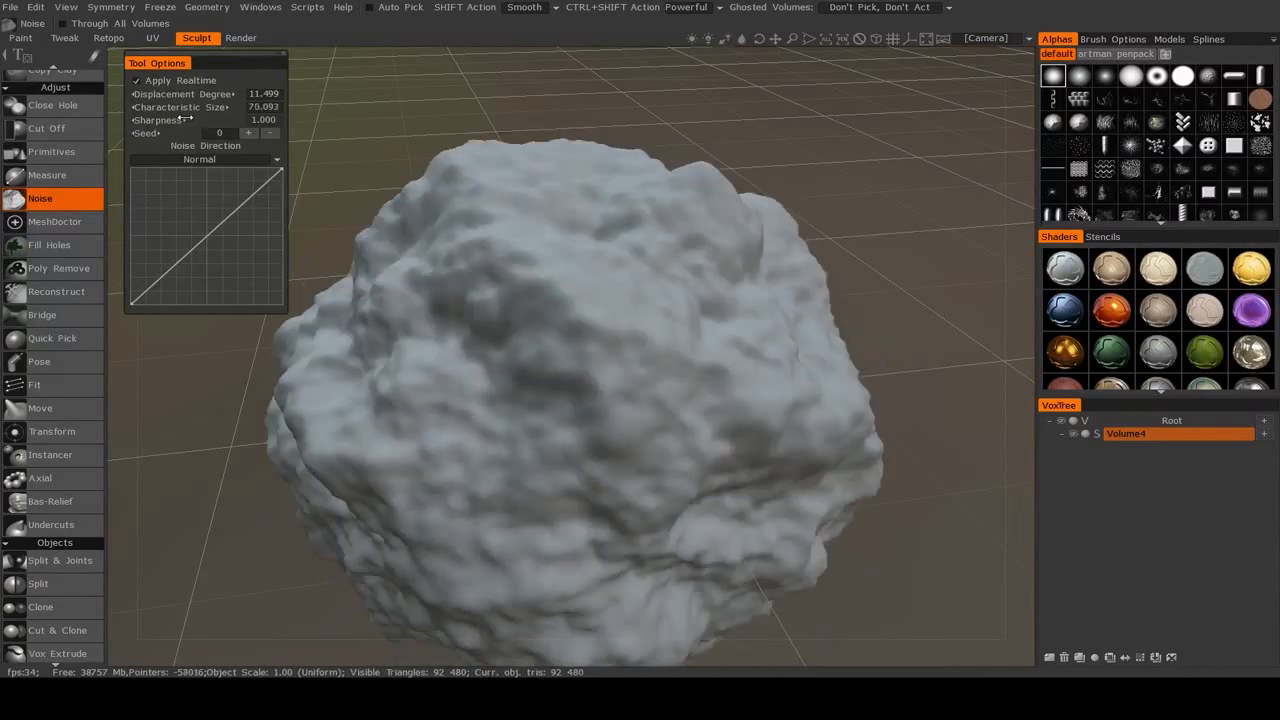
left_click_drag(190, 108, 204, 108)
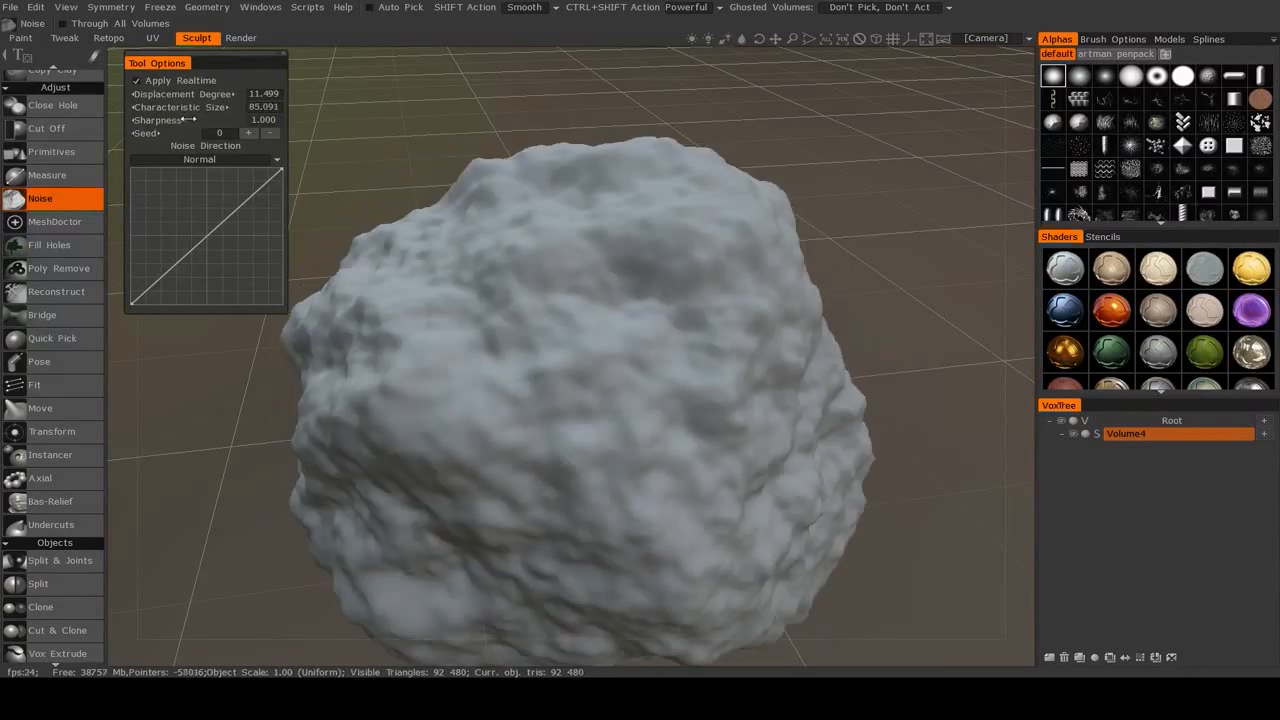
left_click_drag(200, 120, 184, 120)
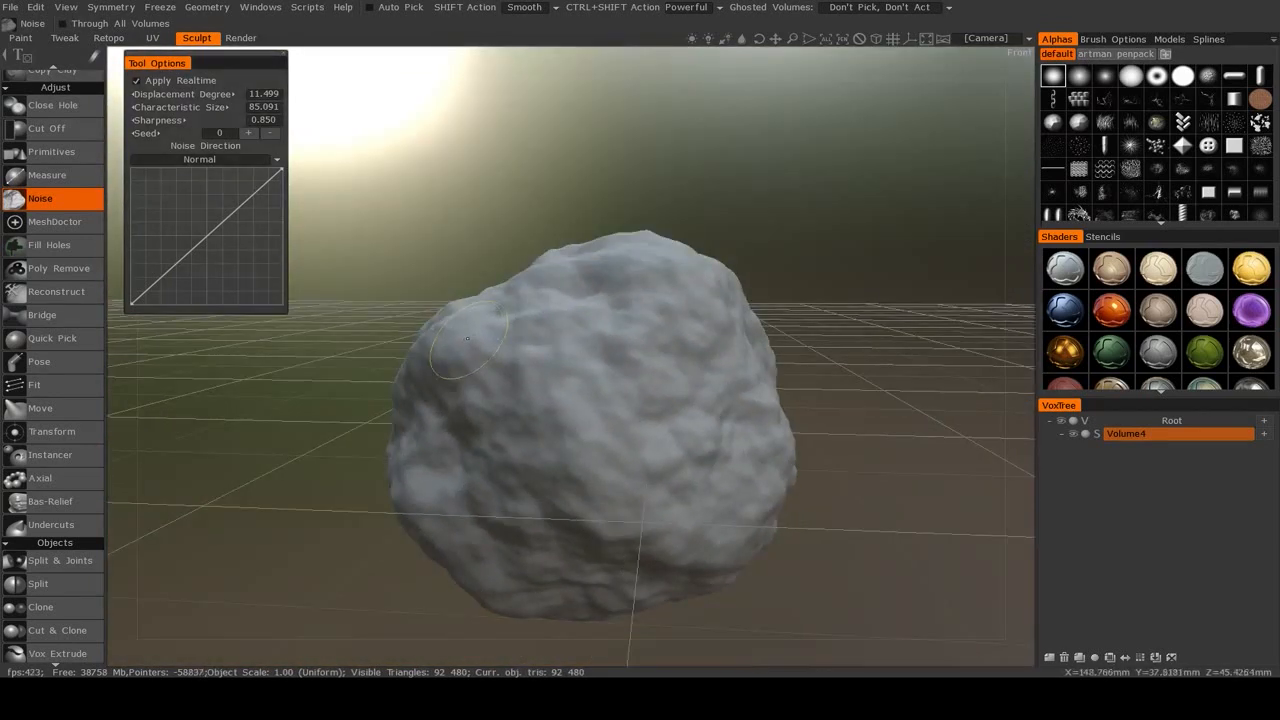
mouse_move(636, 348)
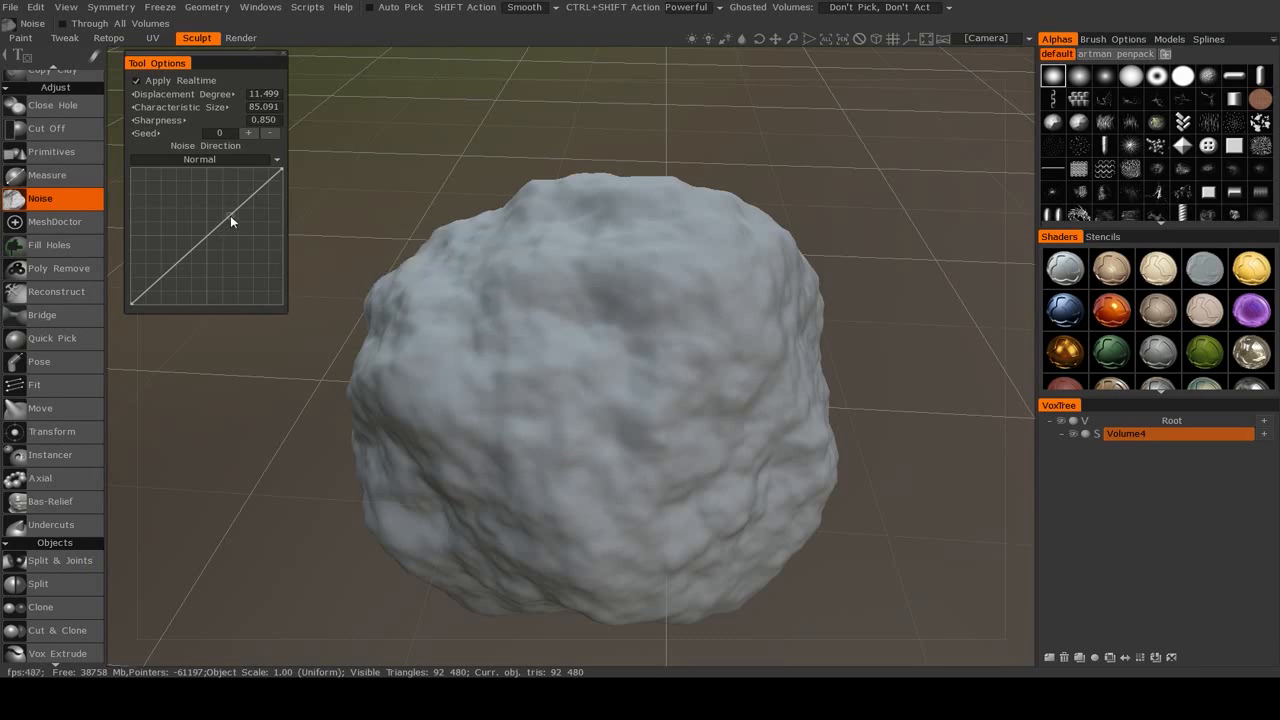
Bend the Noise curve into a wavy profile with added points, a bump and a dip
left_click_drag(230, 220, 230, 260)
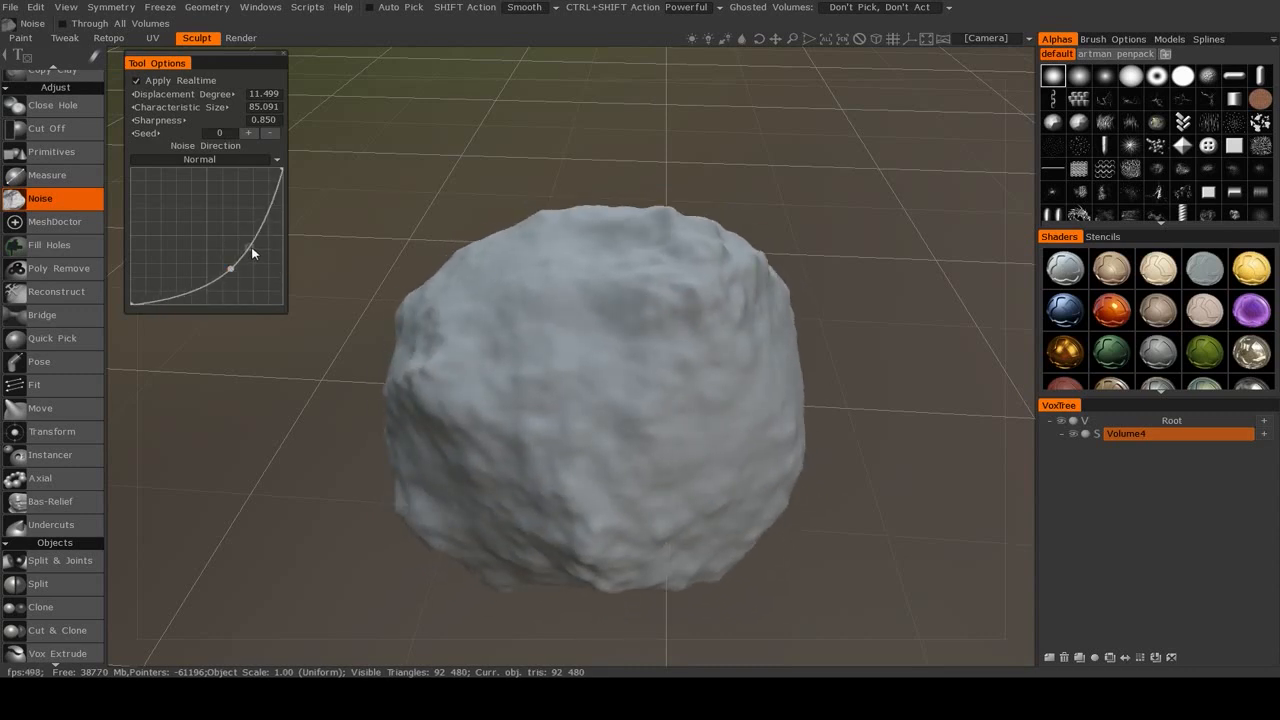
left_click_drag(232, 268, 244, 242)
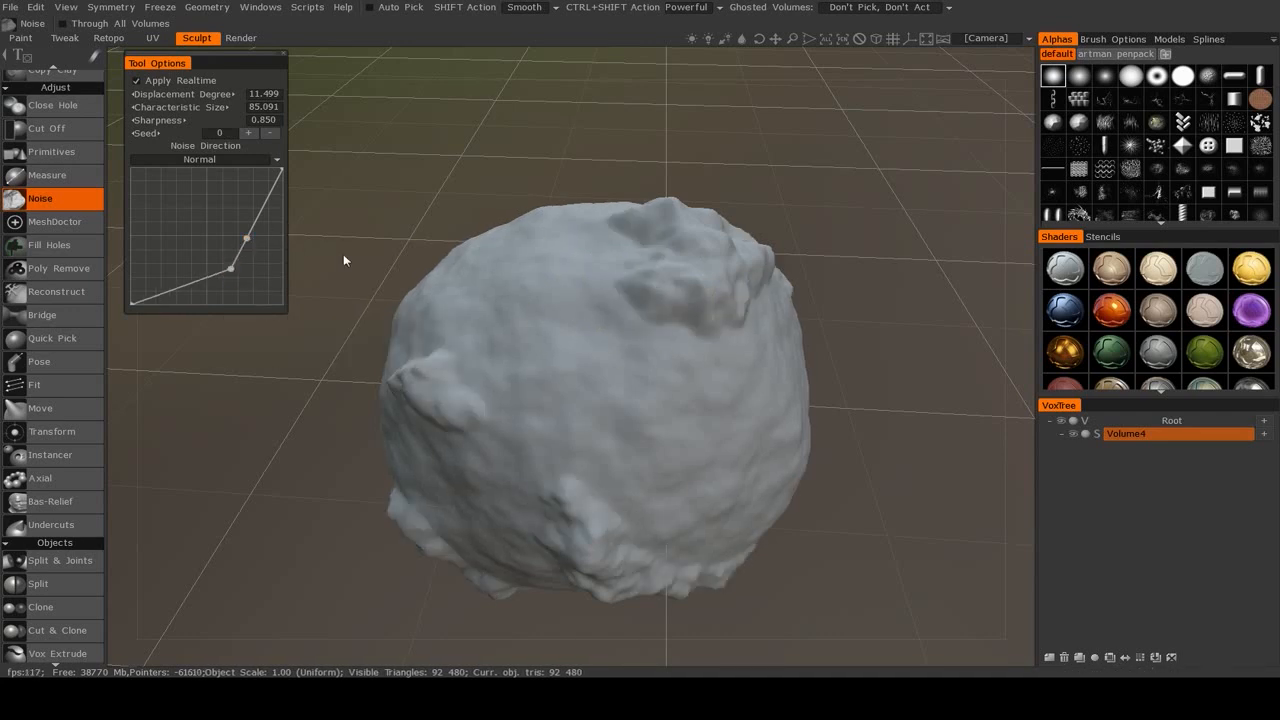
left_click_drag(230, 268, 196, 264)
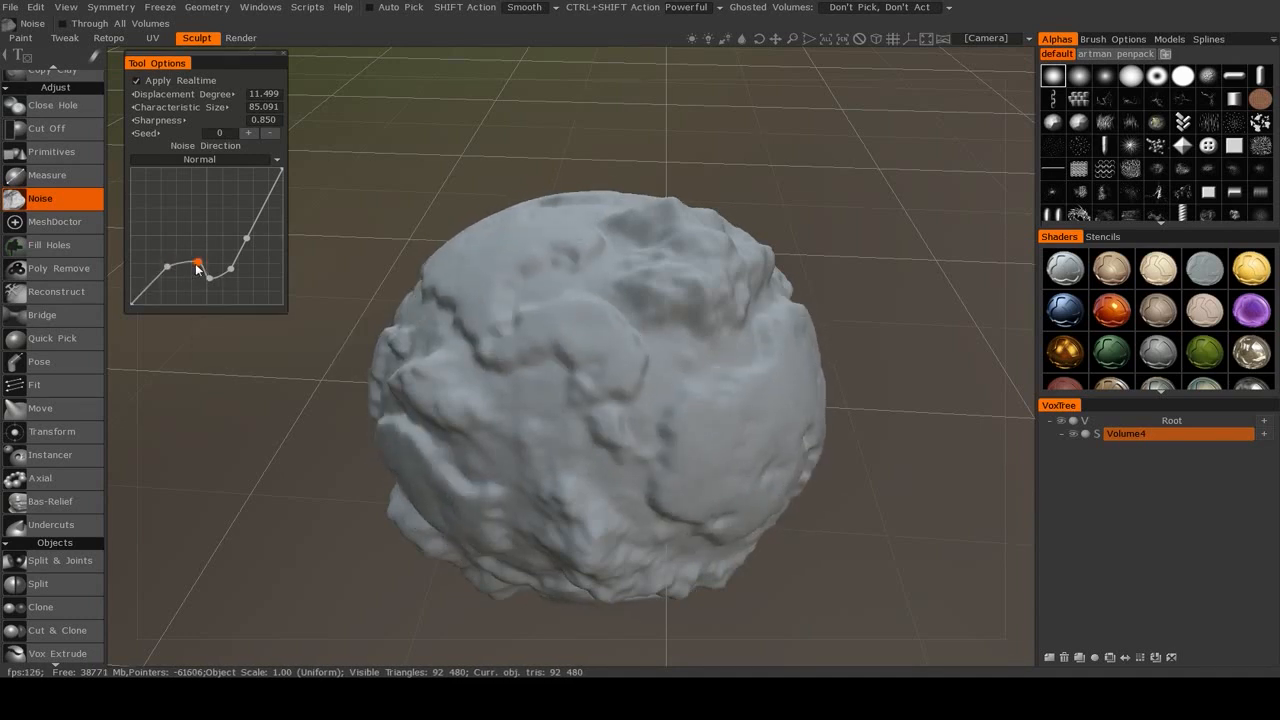
left_click_drag(196, 264, 200, 268)
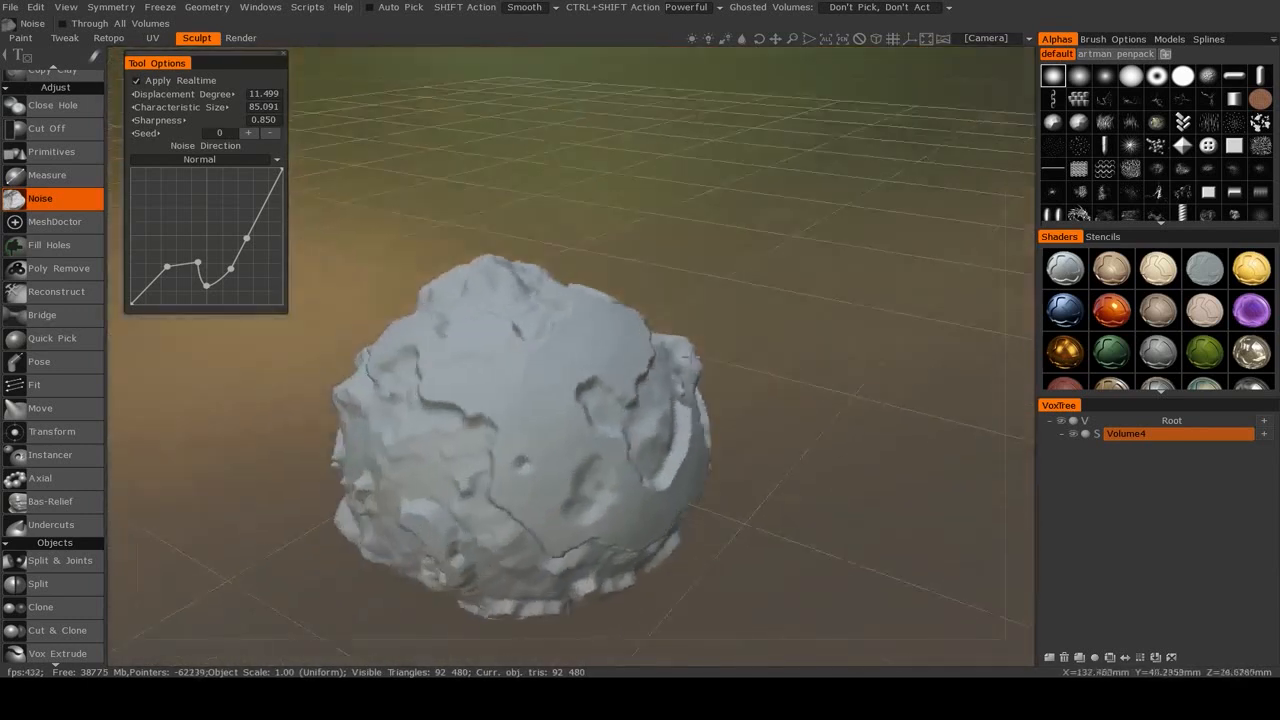
left_click_drag(248, 238, 248, 238)
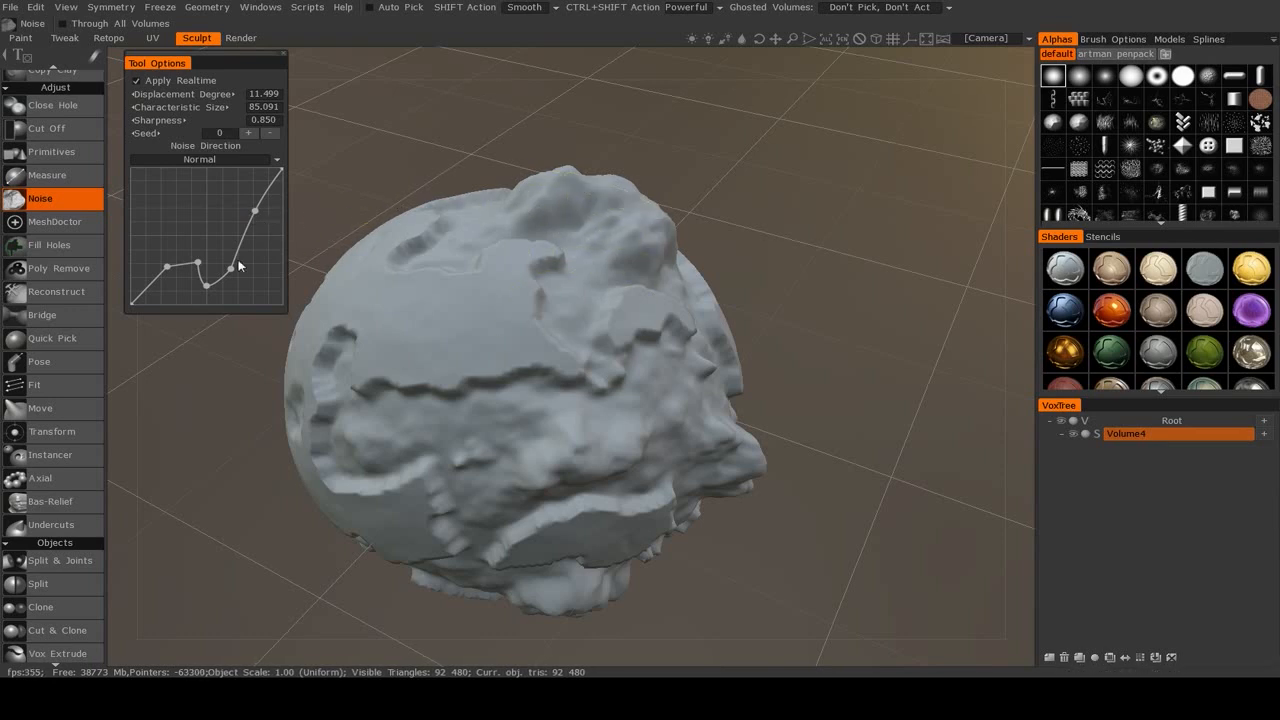
Lower Displacement Degree to about 6 and further tweak noise curve points
left_click(204, 288)
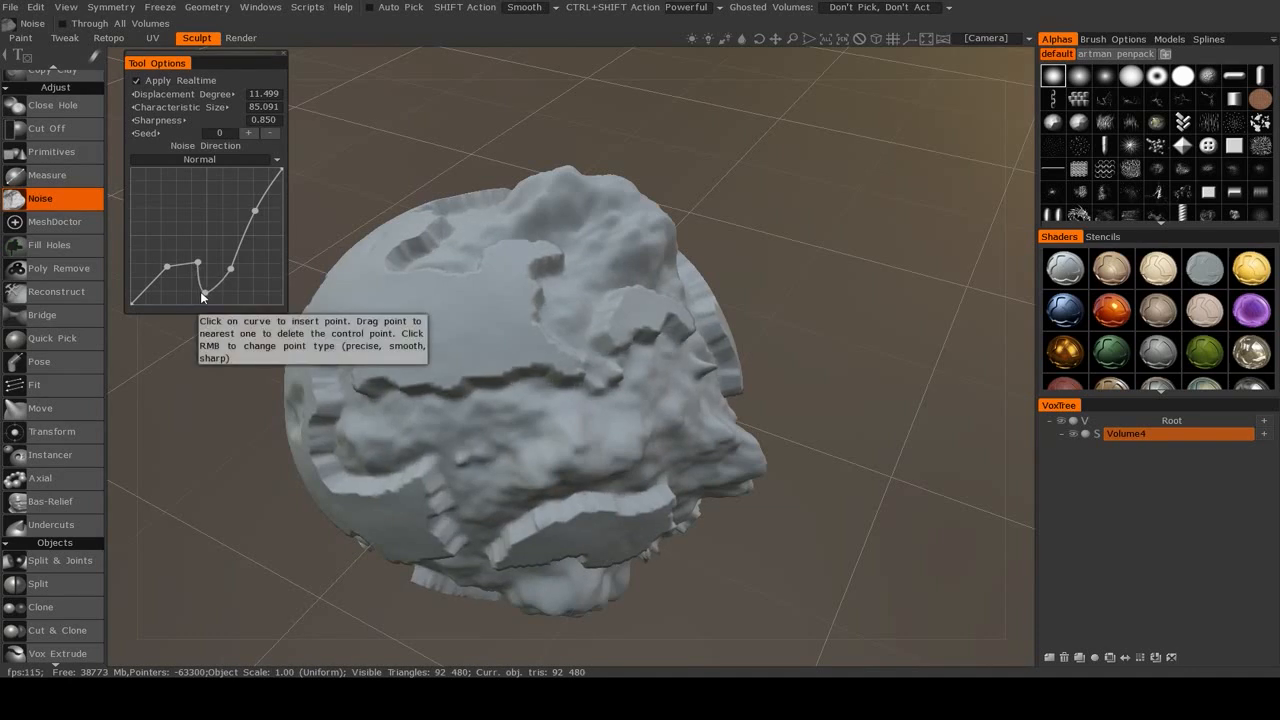
left_click_drag(200, 264, 230, 258)
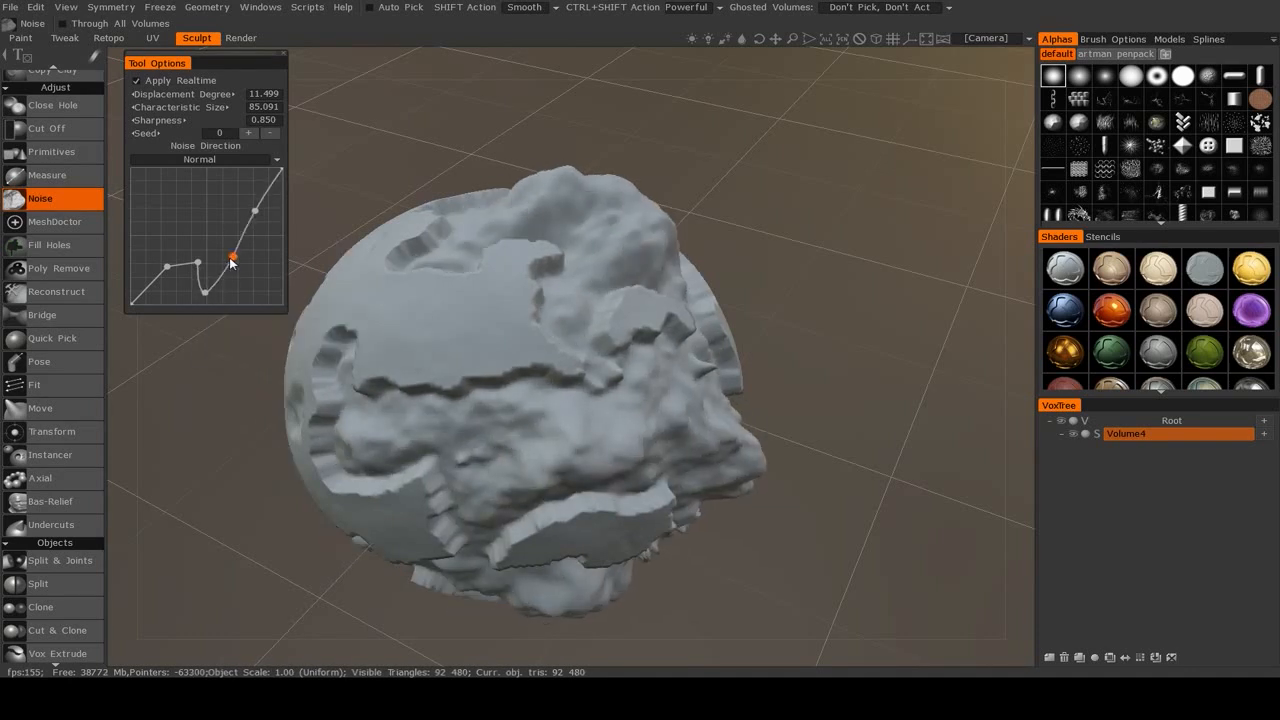
left_click_drag(230, 256, 184, 304)
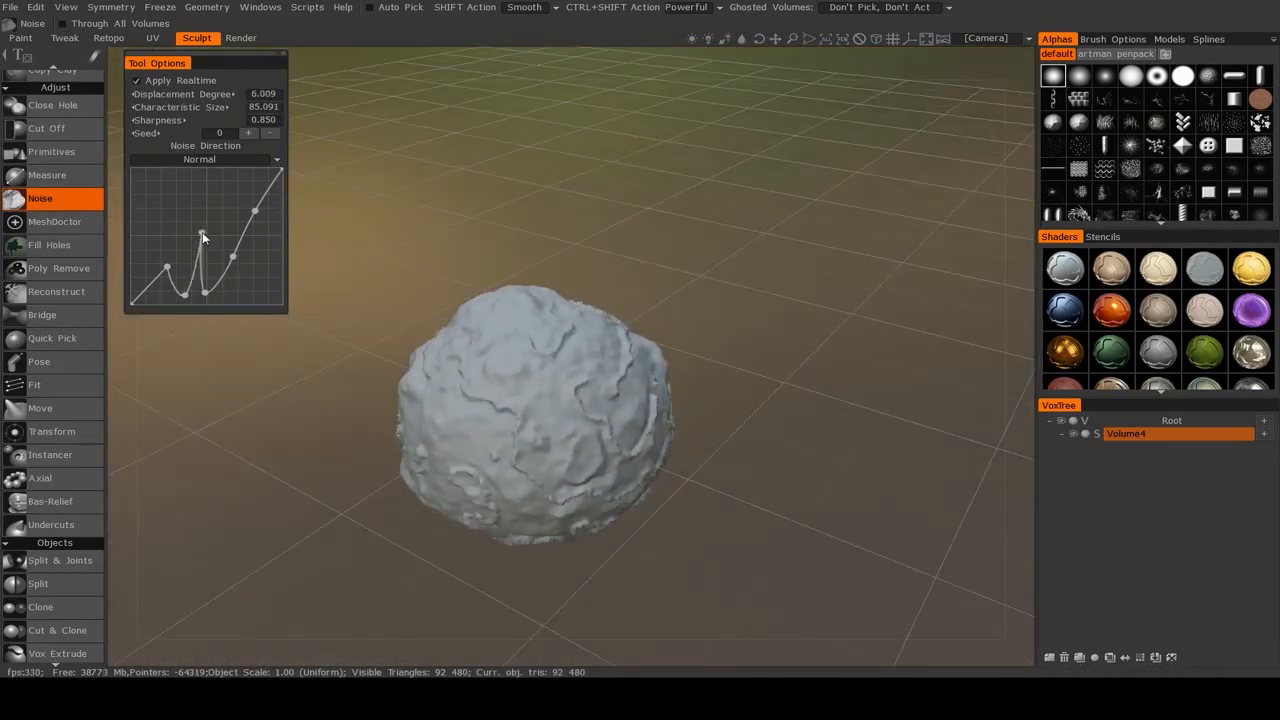
Raise and fine-tune a sharp peak on the Noise curve for a craggier surface
left_click_drag(204, 250, 208, 252)
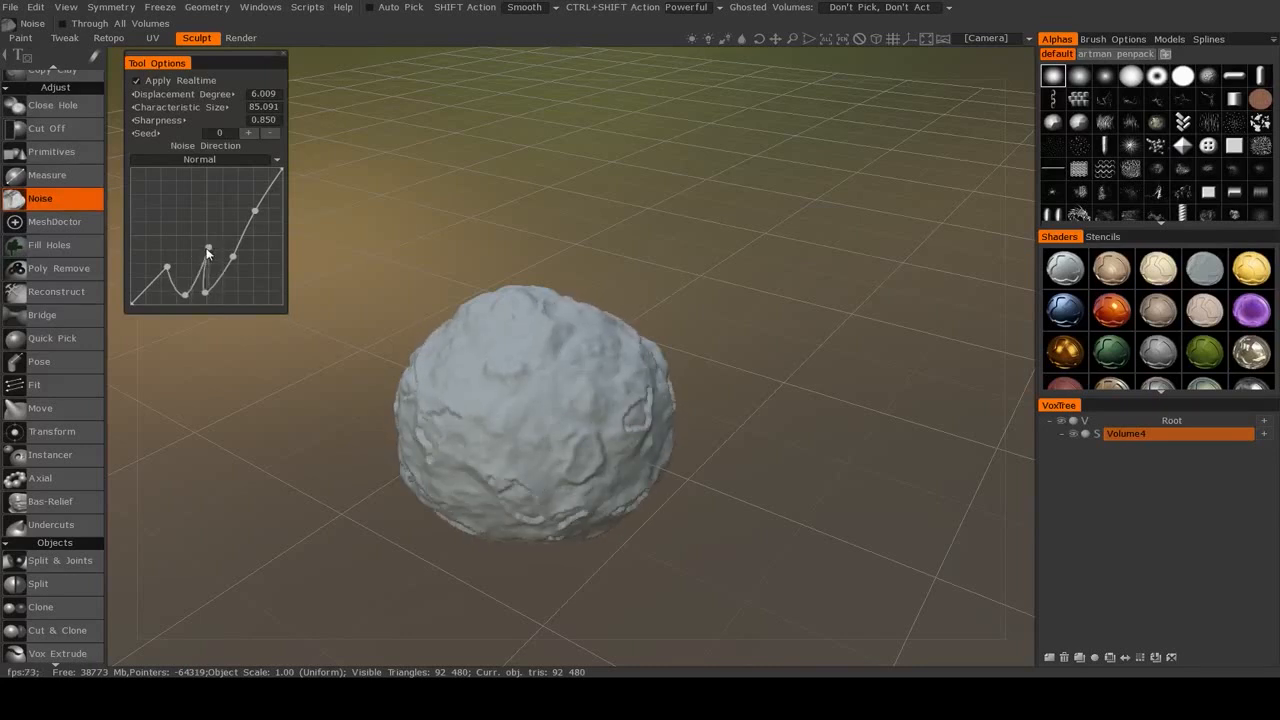
left_click_drag(208, 250, 190, 250)
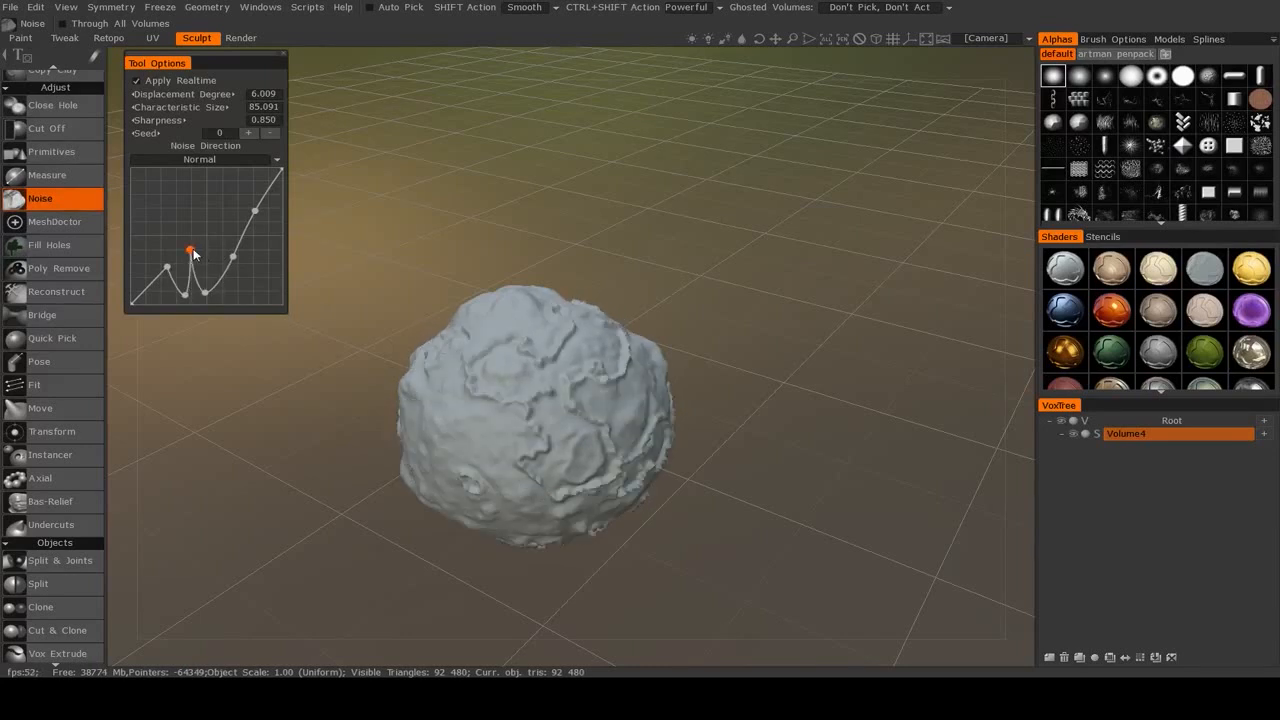
left_click_drag(192, 250, 188, 240)
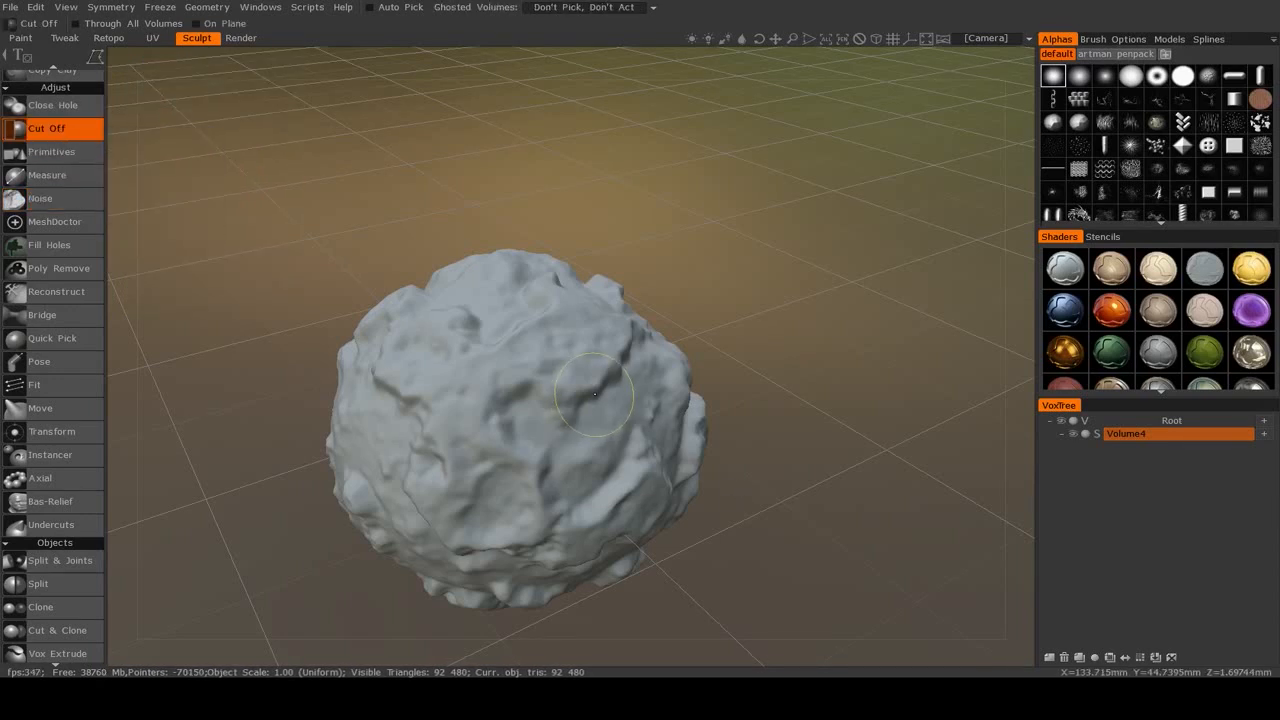
Toggle Apply Realtime off and on to compare, leaving the sphere smooth with preview off
left_click(40, 198)
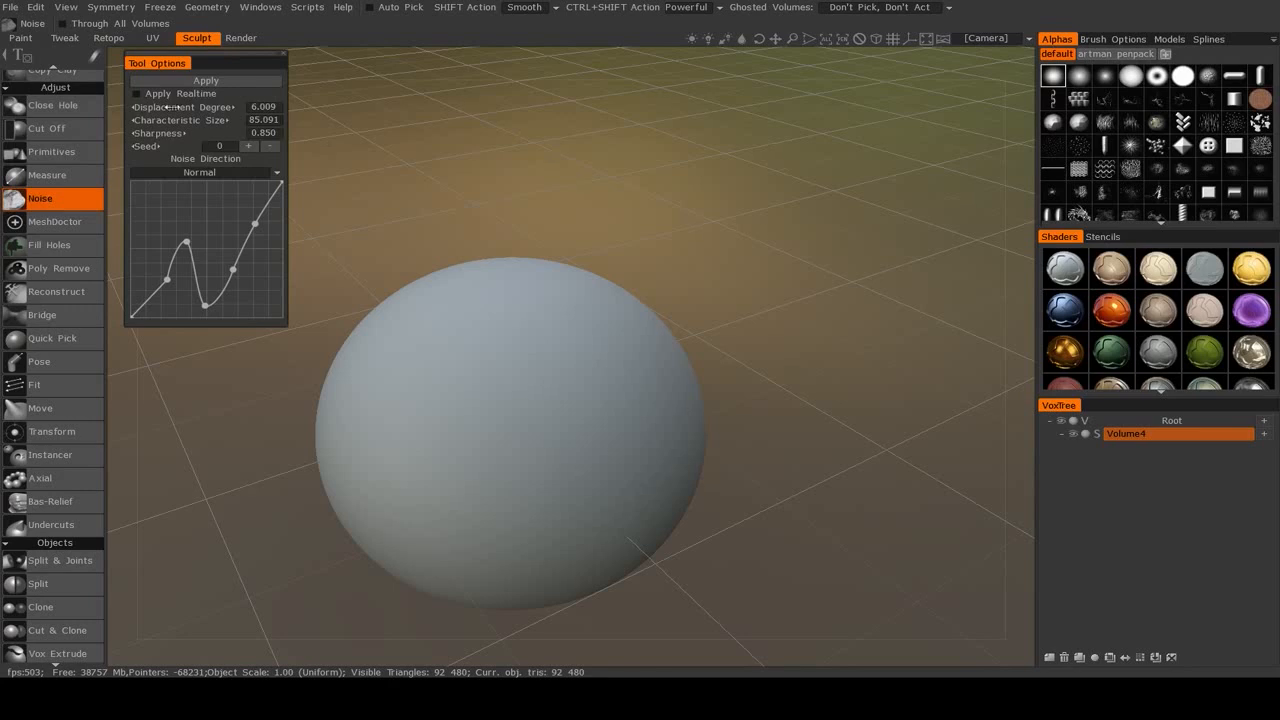
left_click(204, 80)
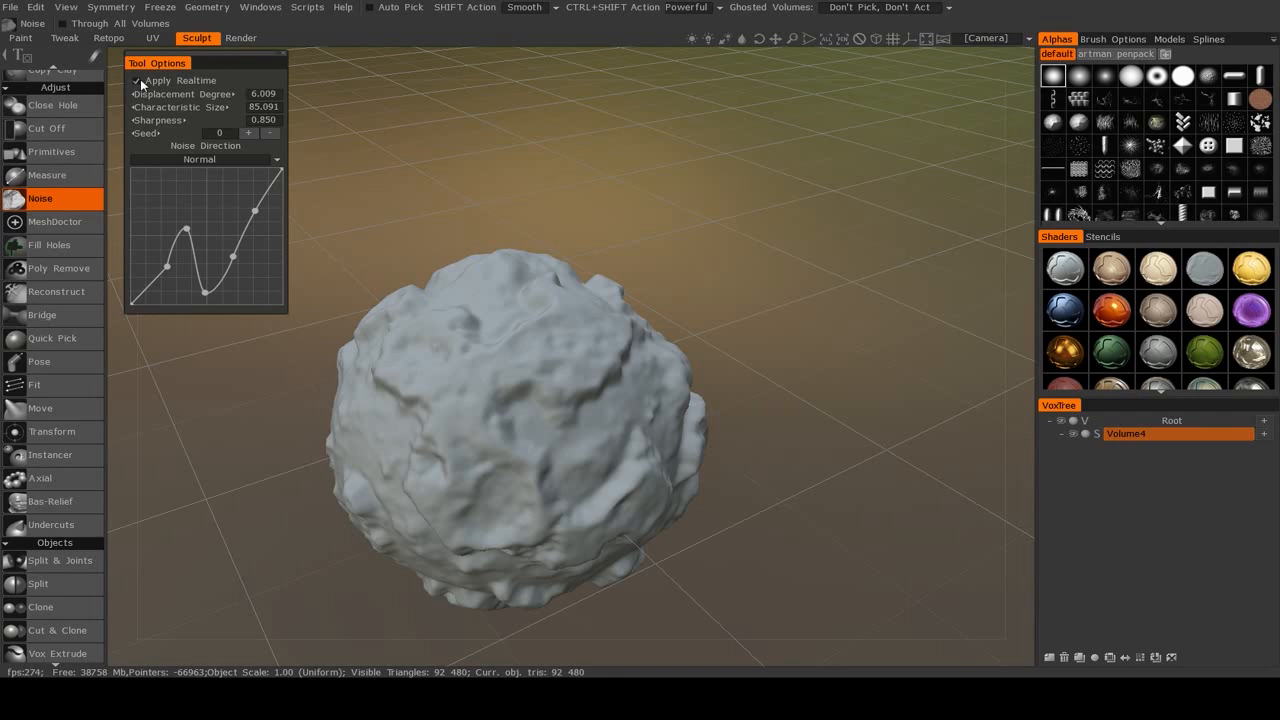
left_click(138, 94)
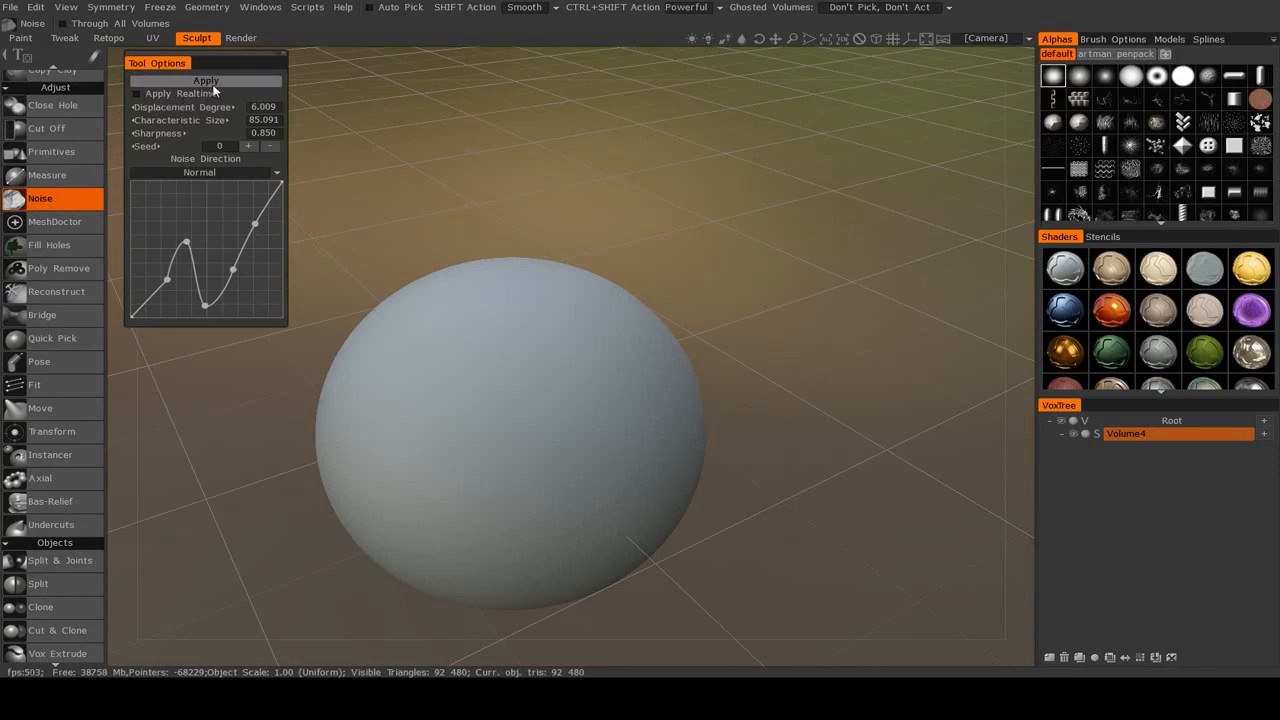
mouse_move(208, 80)
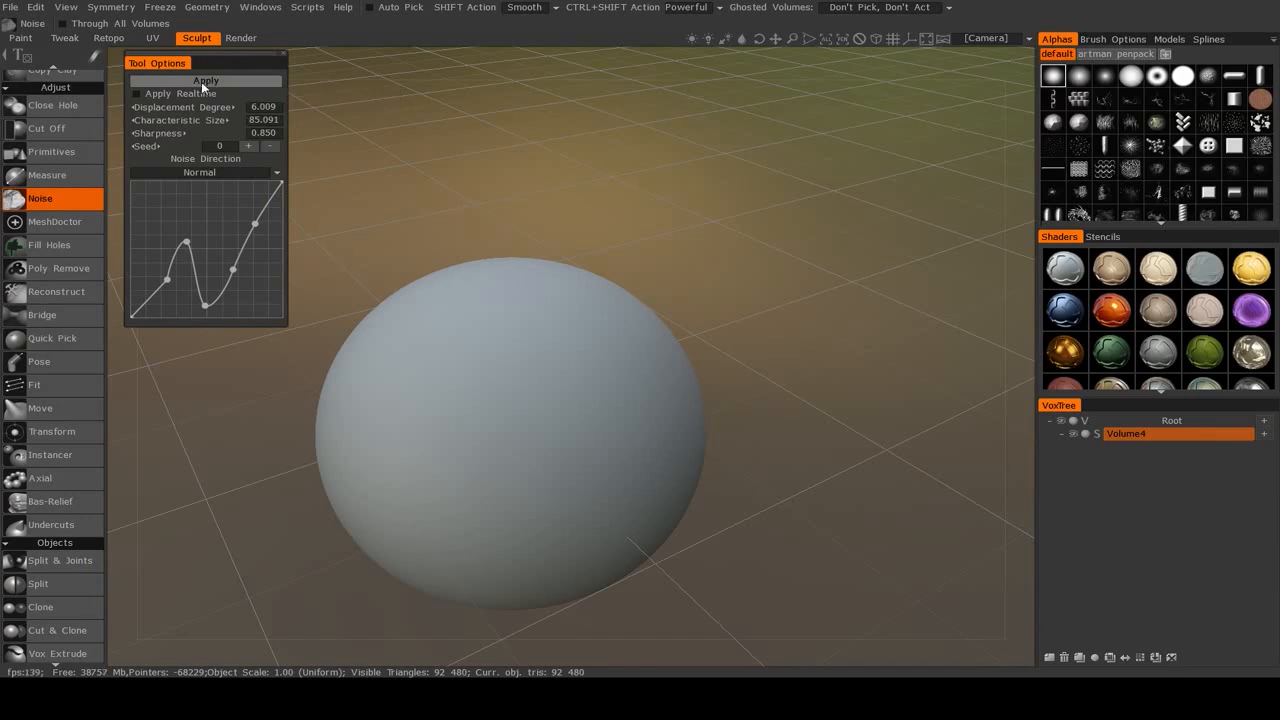
mouse_move(204, 80)
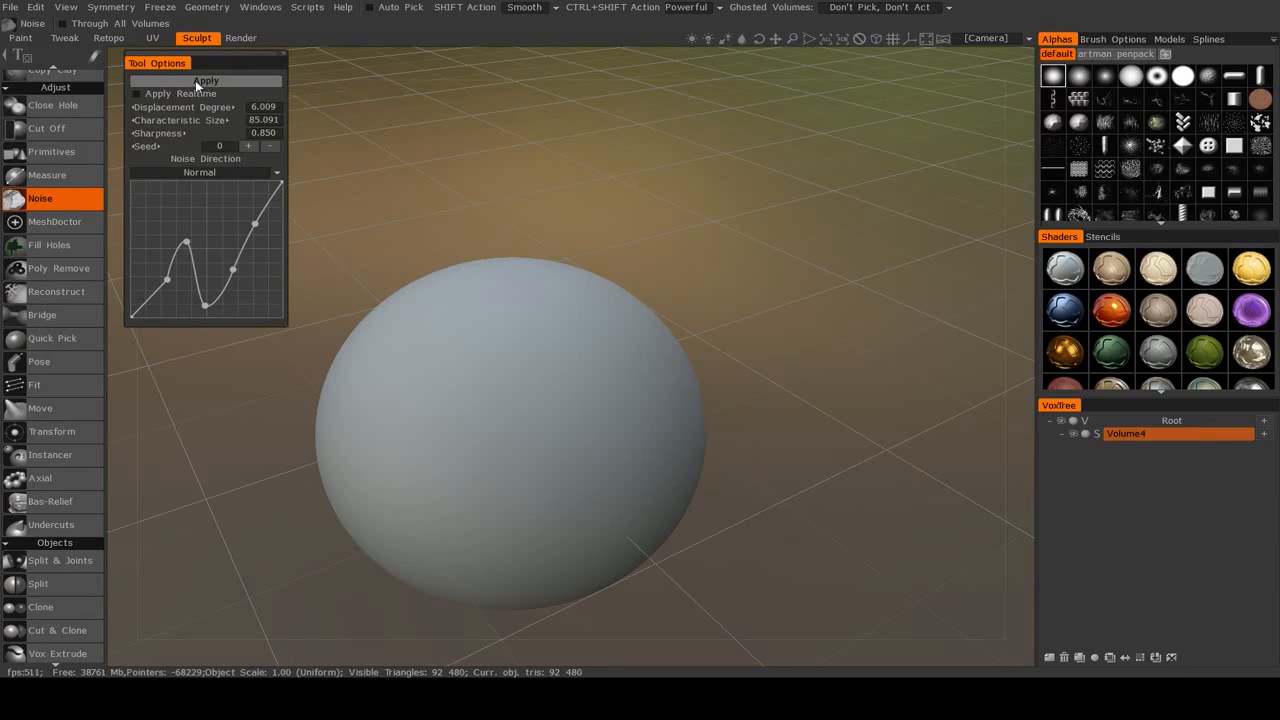
left_click(204, 80)
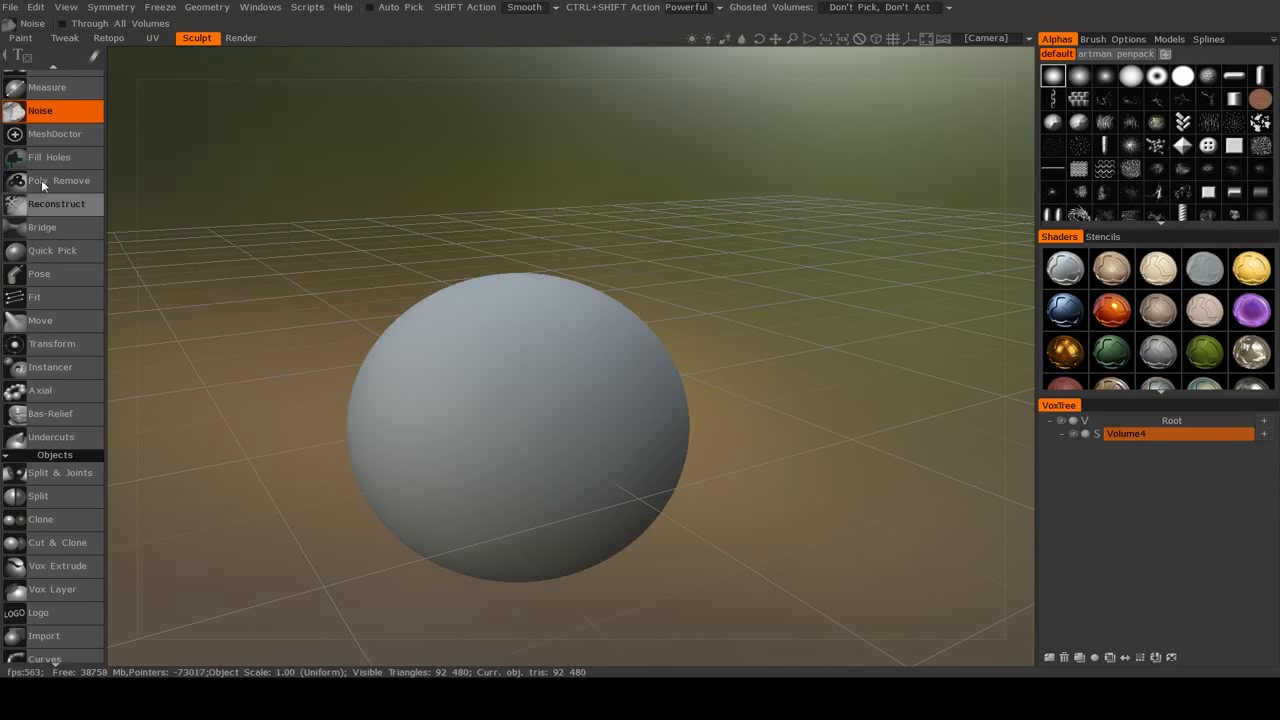
scroll("down", 3)
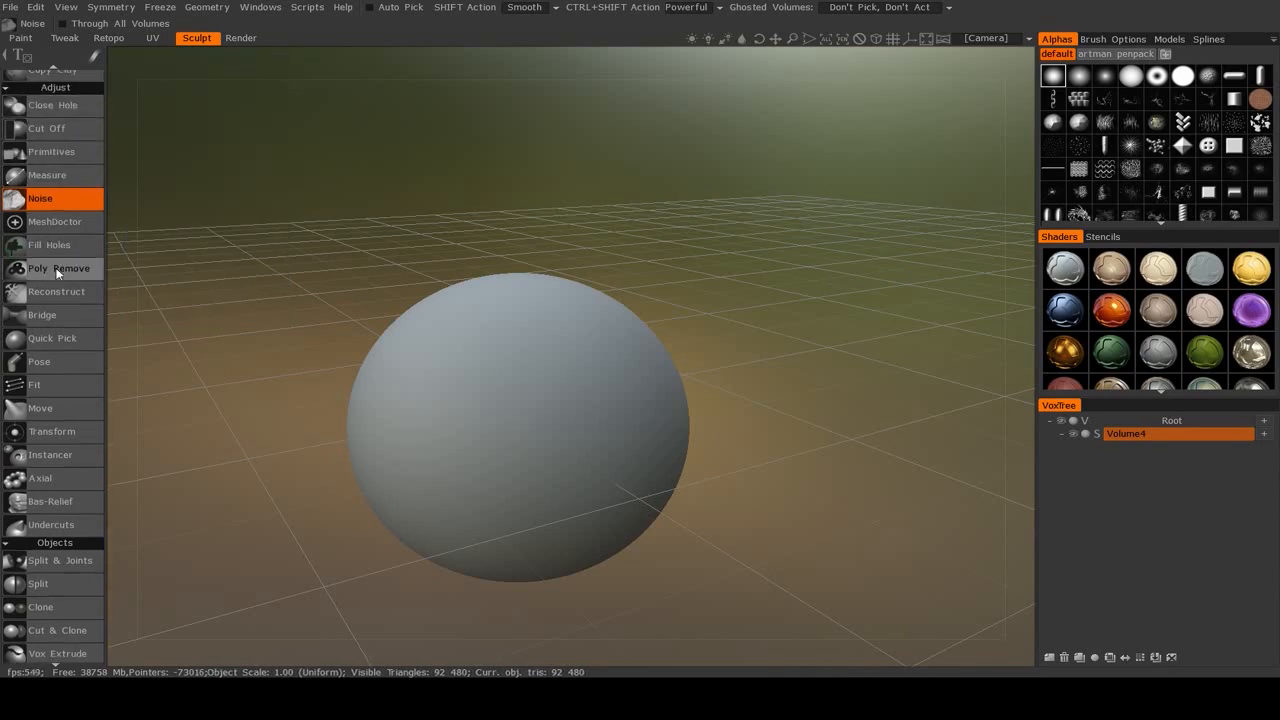
mouse_move(56, 432)
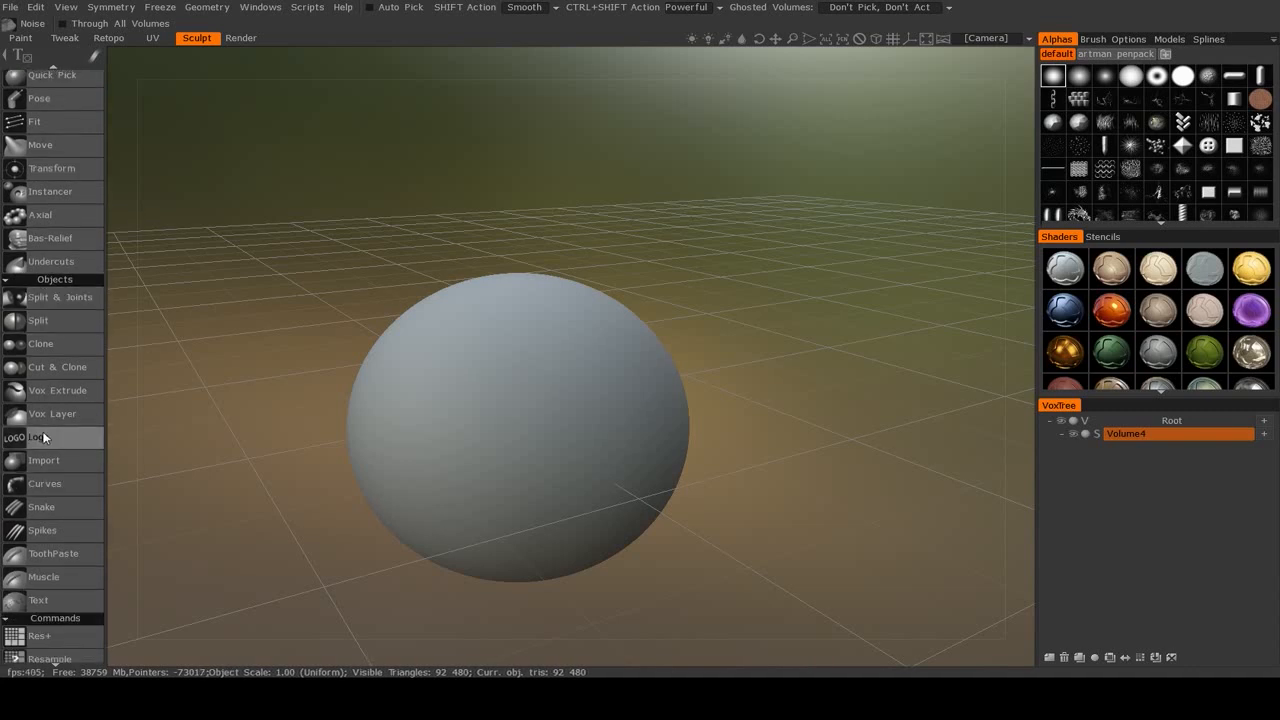
mouse_move(56, 584)
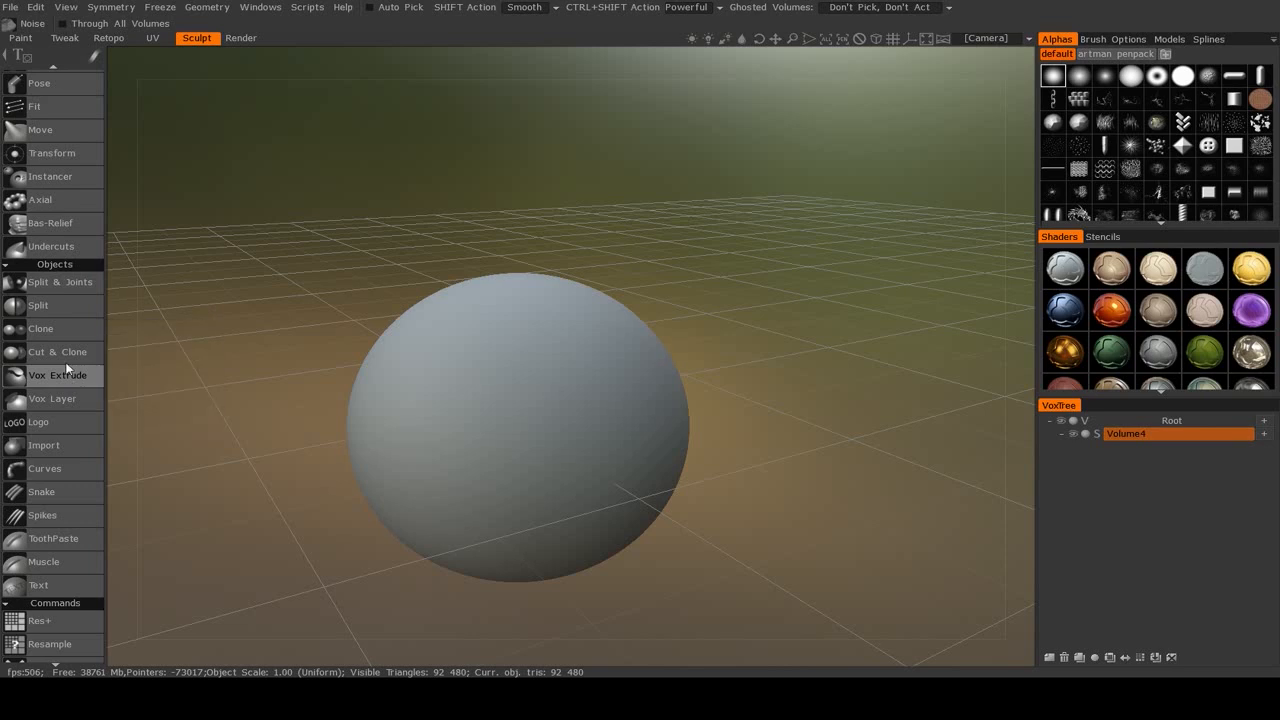
mouse_move(56, 352)
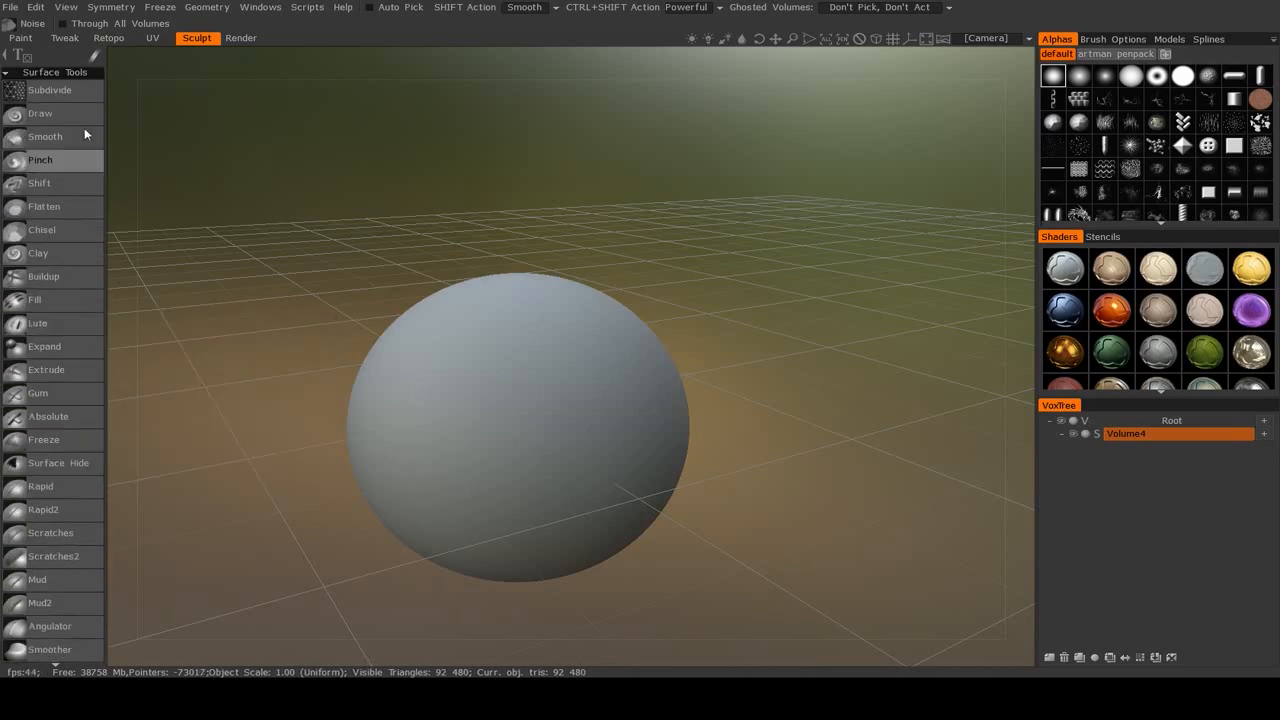
mouse_move(192, 420)
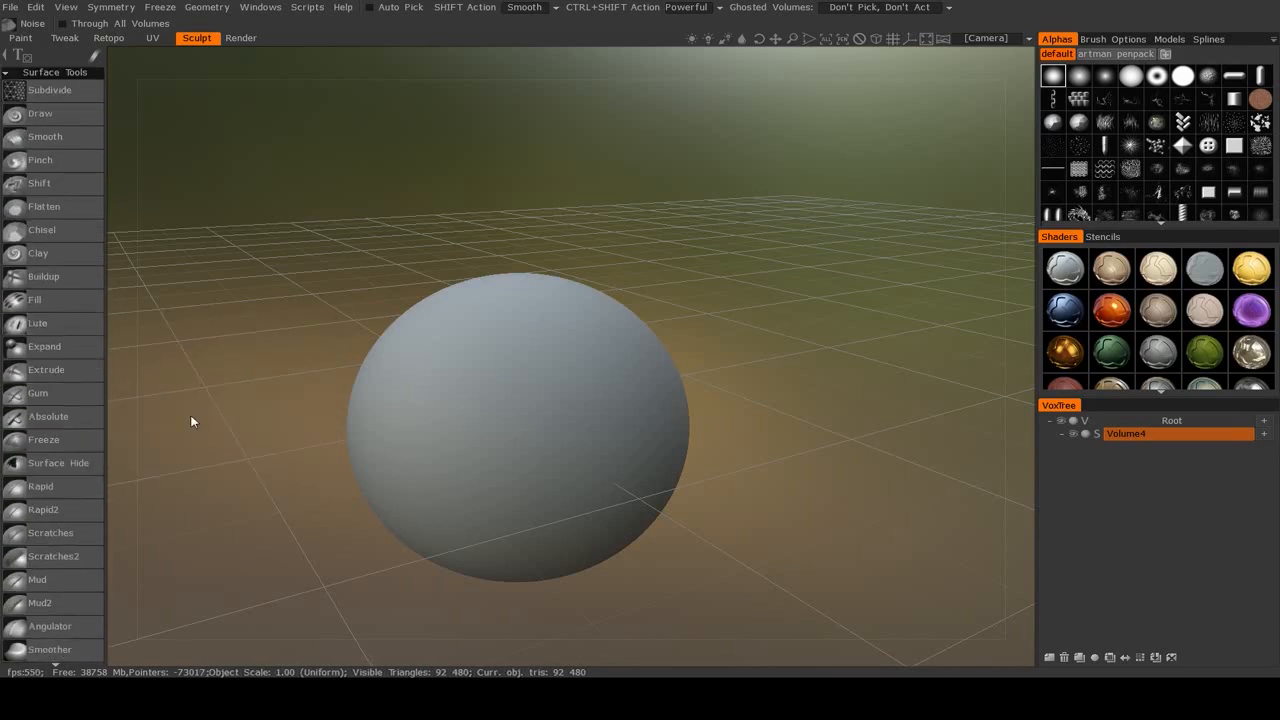
mouse_move(580, 418)
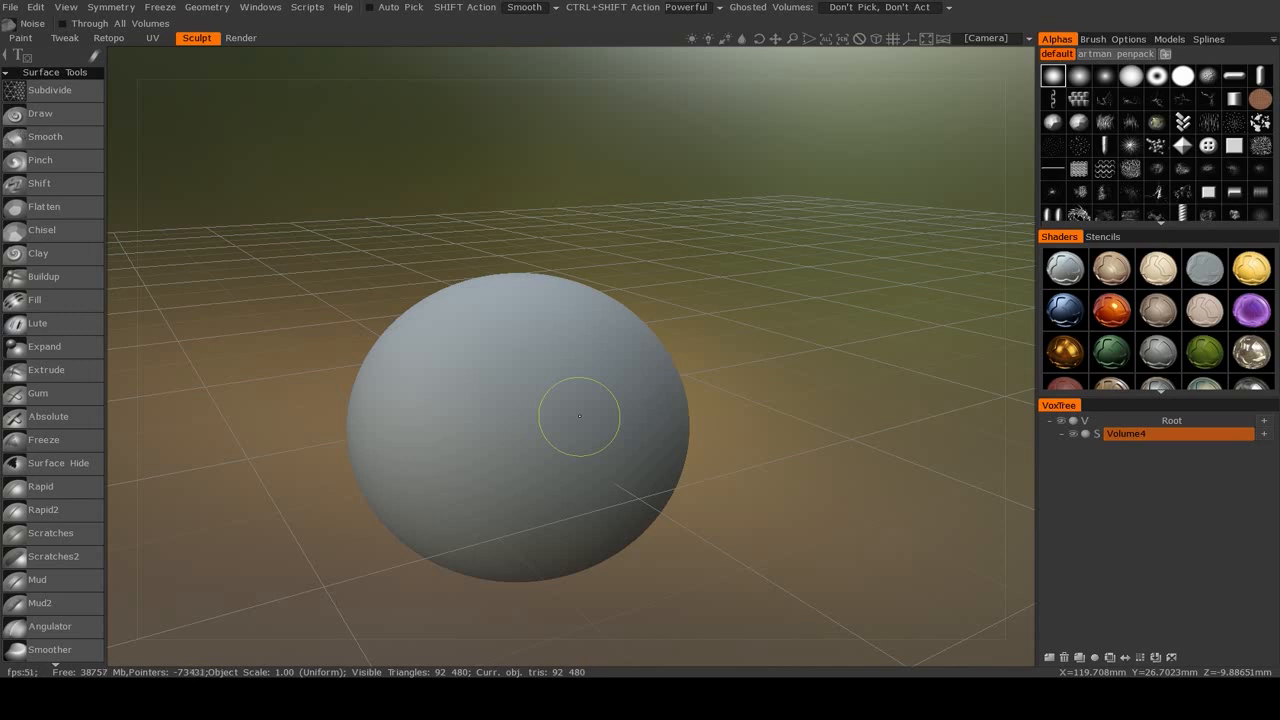
mouse_move(350, 476)
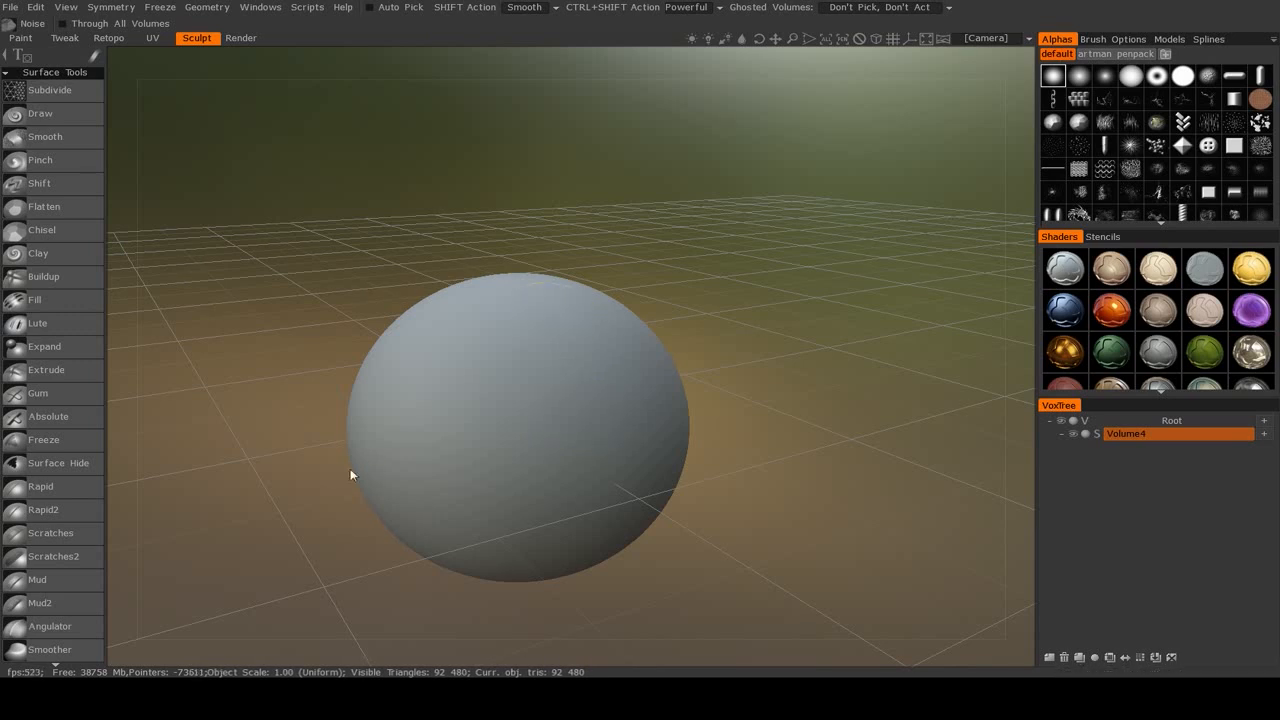
scroll("down", 3)
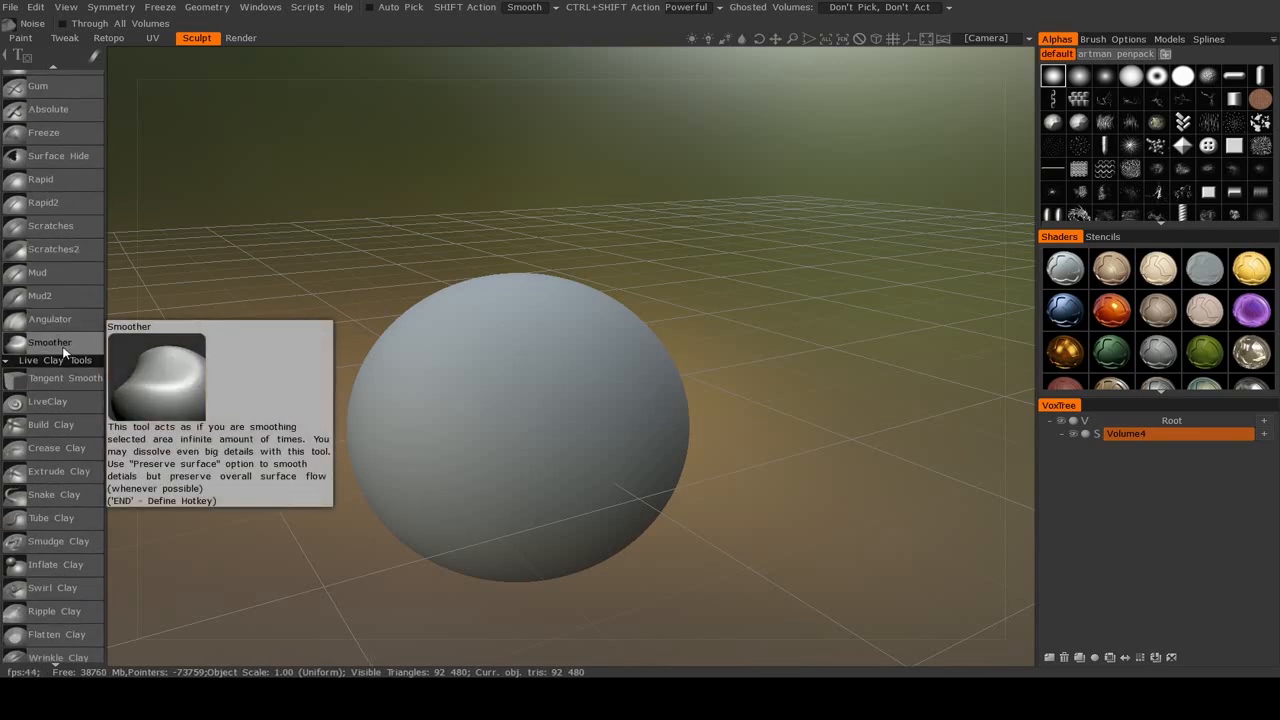
mouse_move(48, 318)
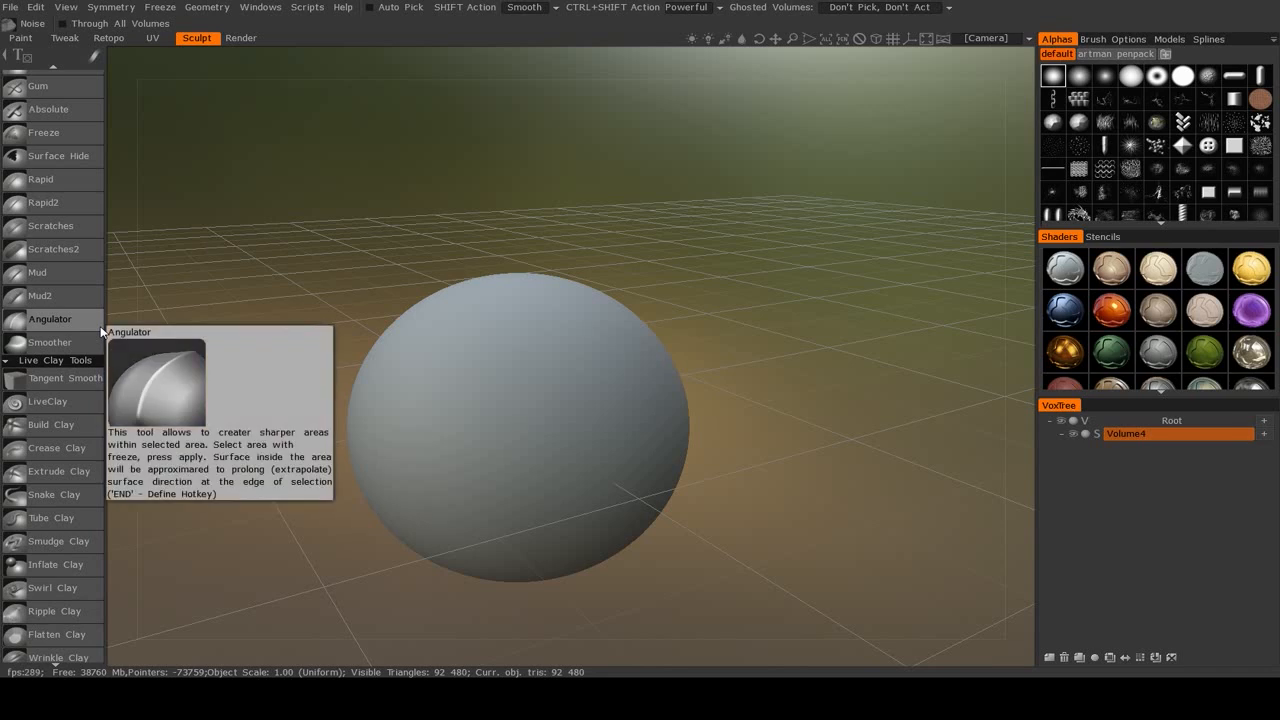
mouse_move(490, 200)
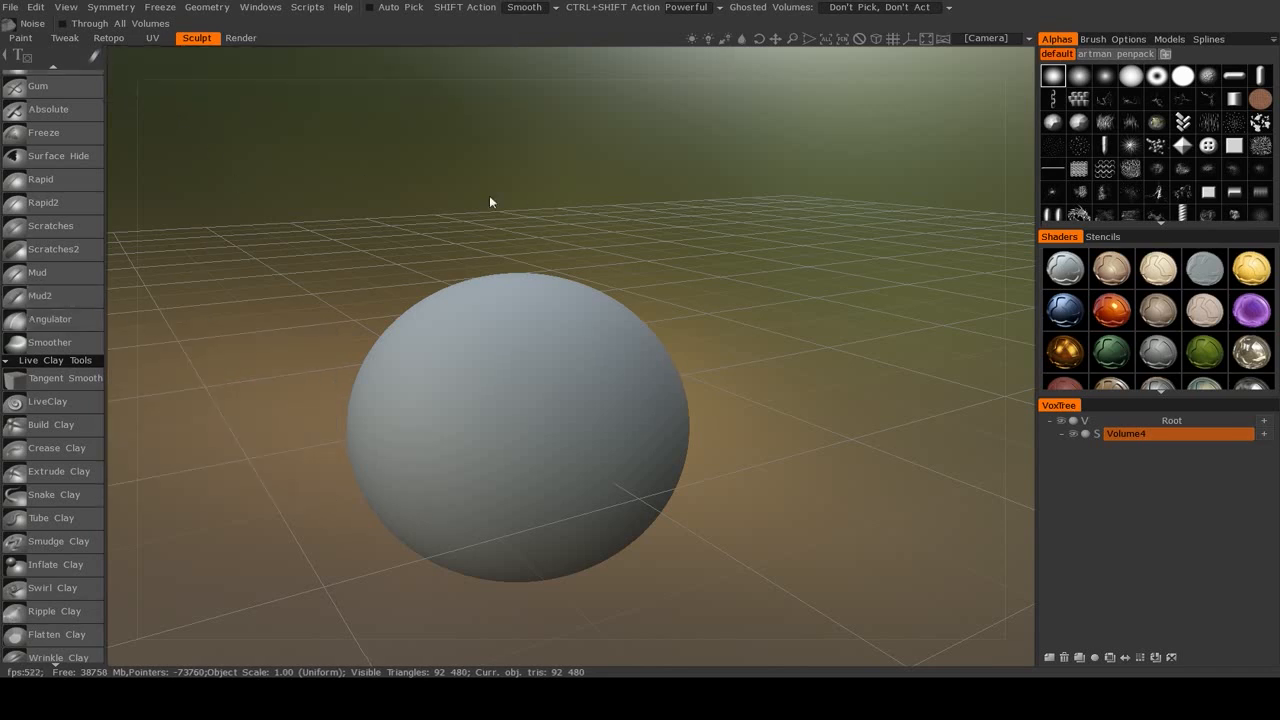